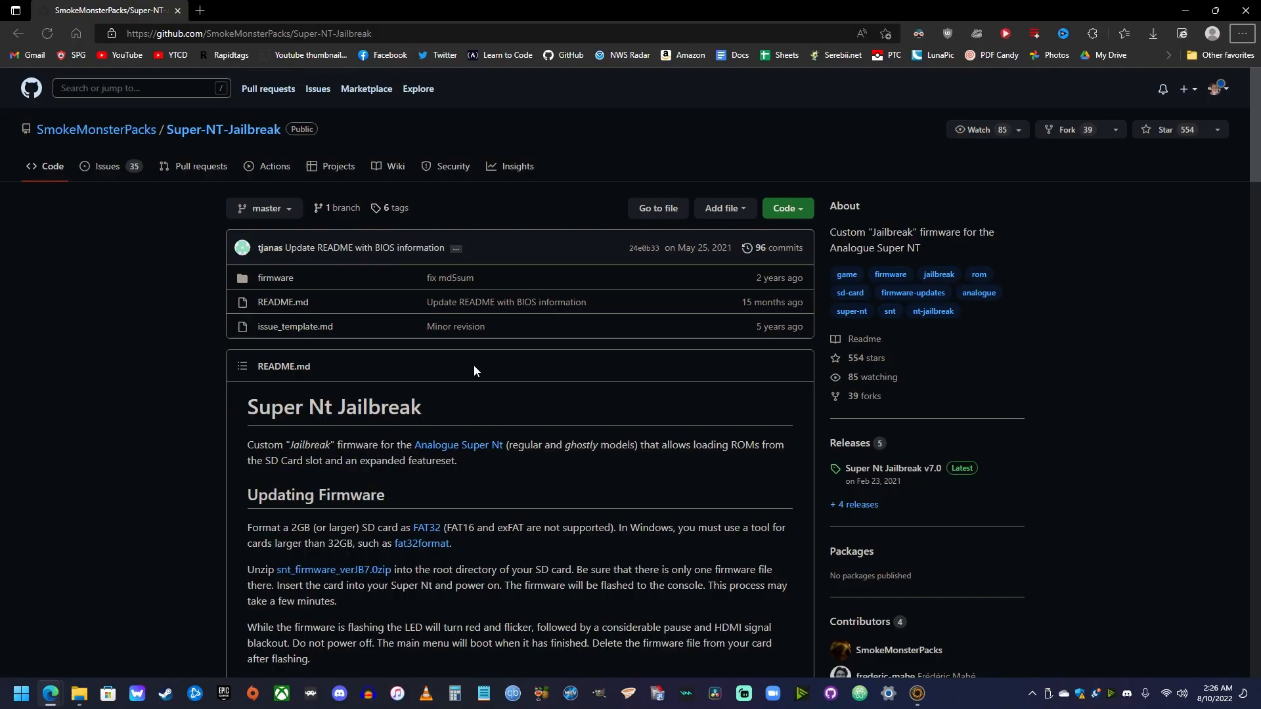
{"action": "mouse_move", "coordinate": [340, 414]}
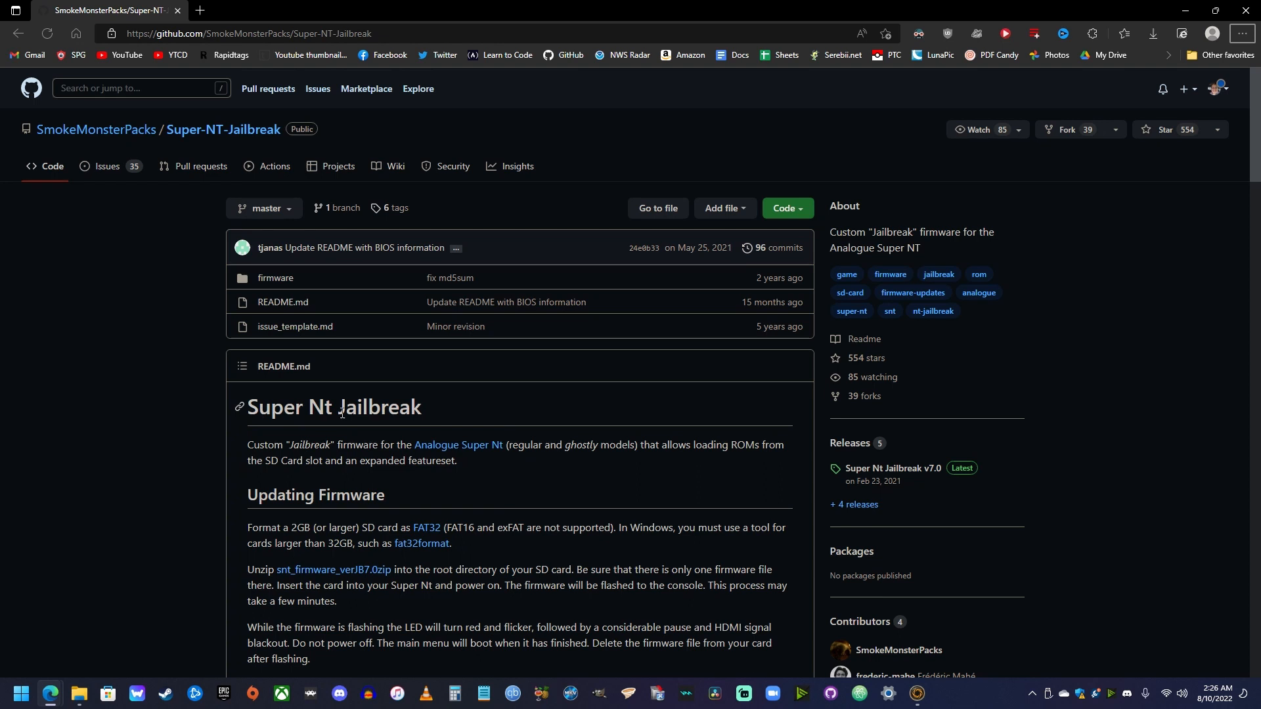
{"action": "mouse_move", "coordinate": [545, 380]}
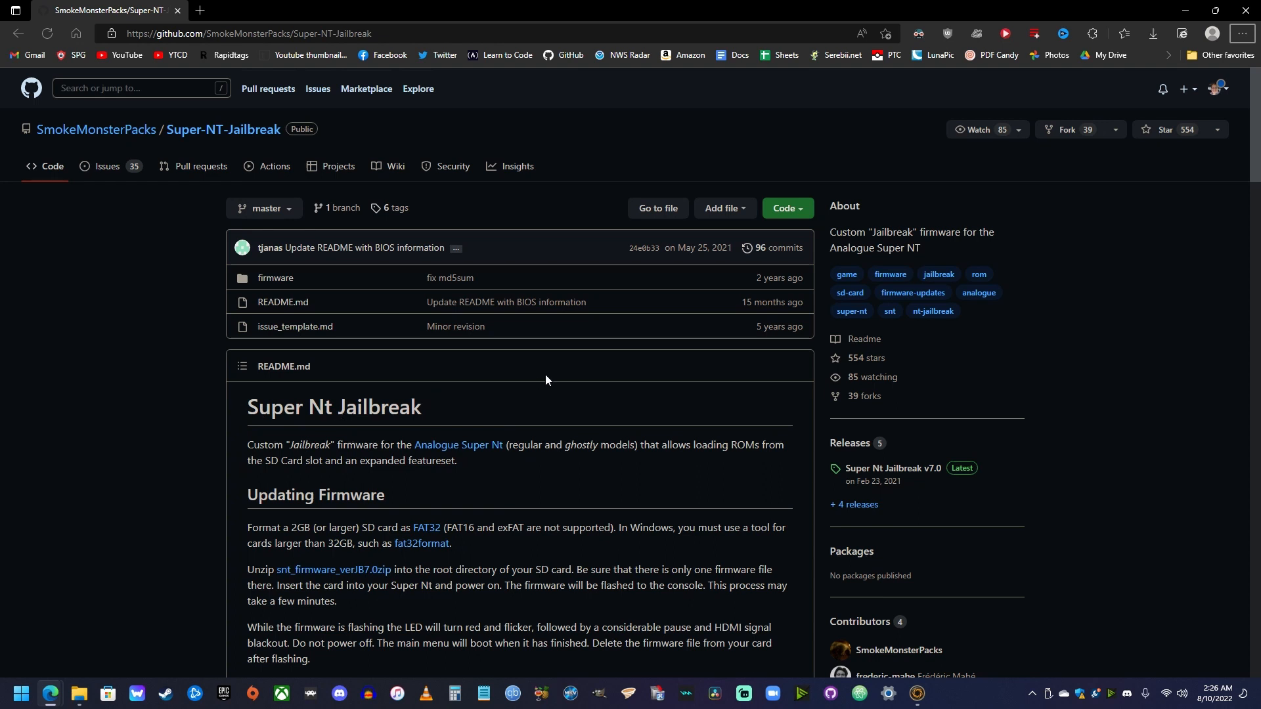
{"action": "mouse_move", "coordinate": [553, 375]}
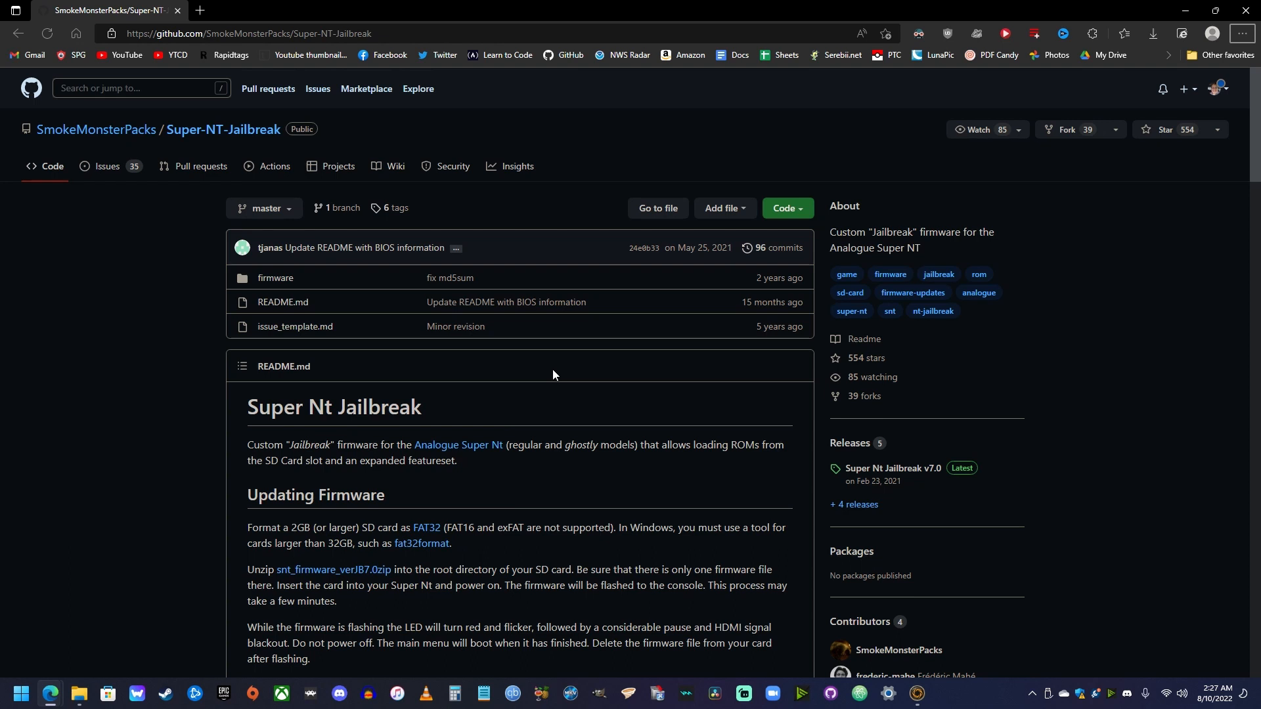
{"action": "mouse_move", "coordinate": [538, 374]}
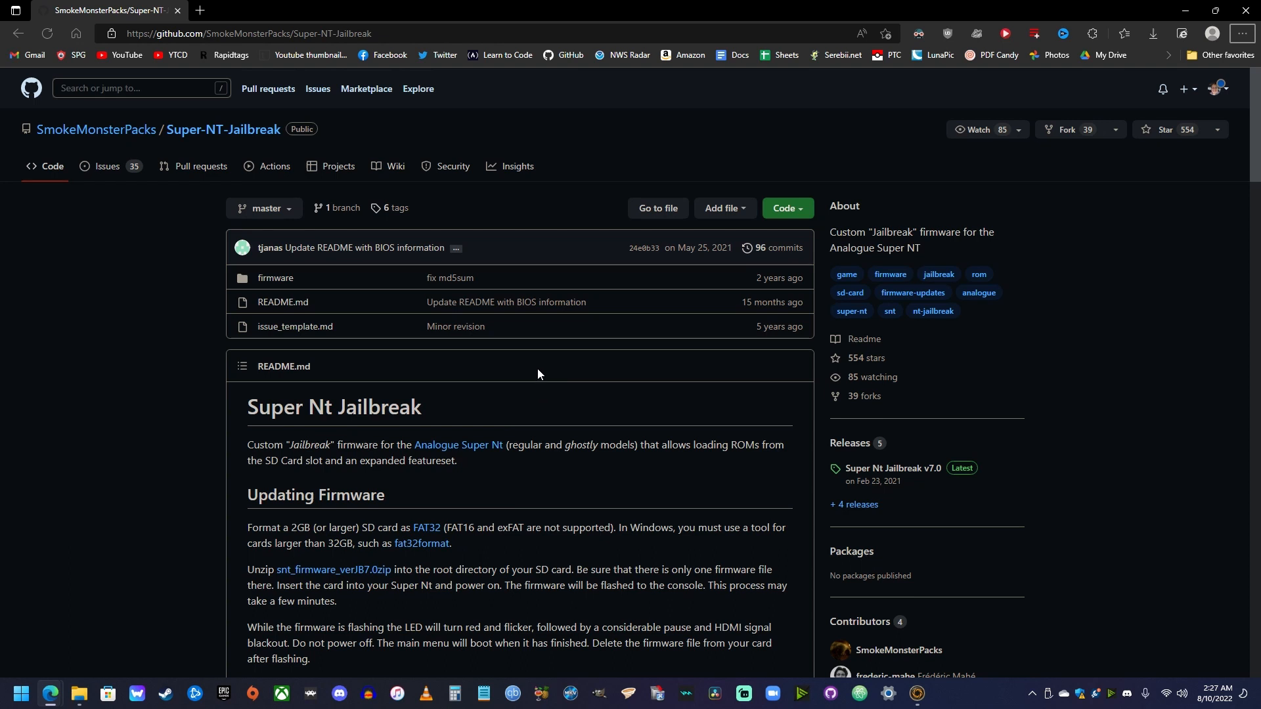
{"action": "mouse_move", "coordinate": [207, 55]}
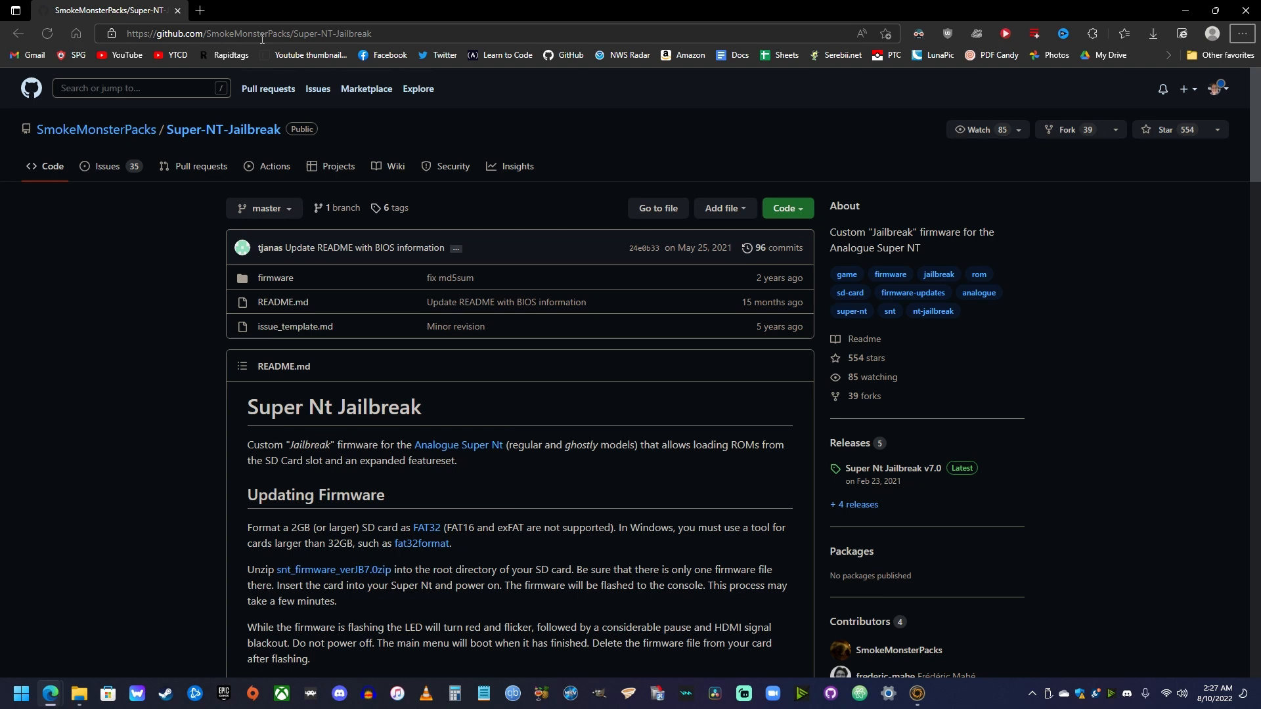
{"action": "mouse_move", "coordinate": [501, 440]}
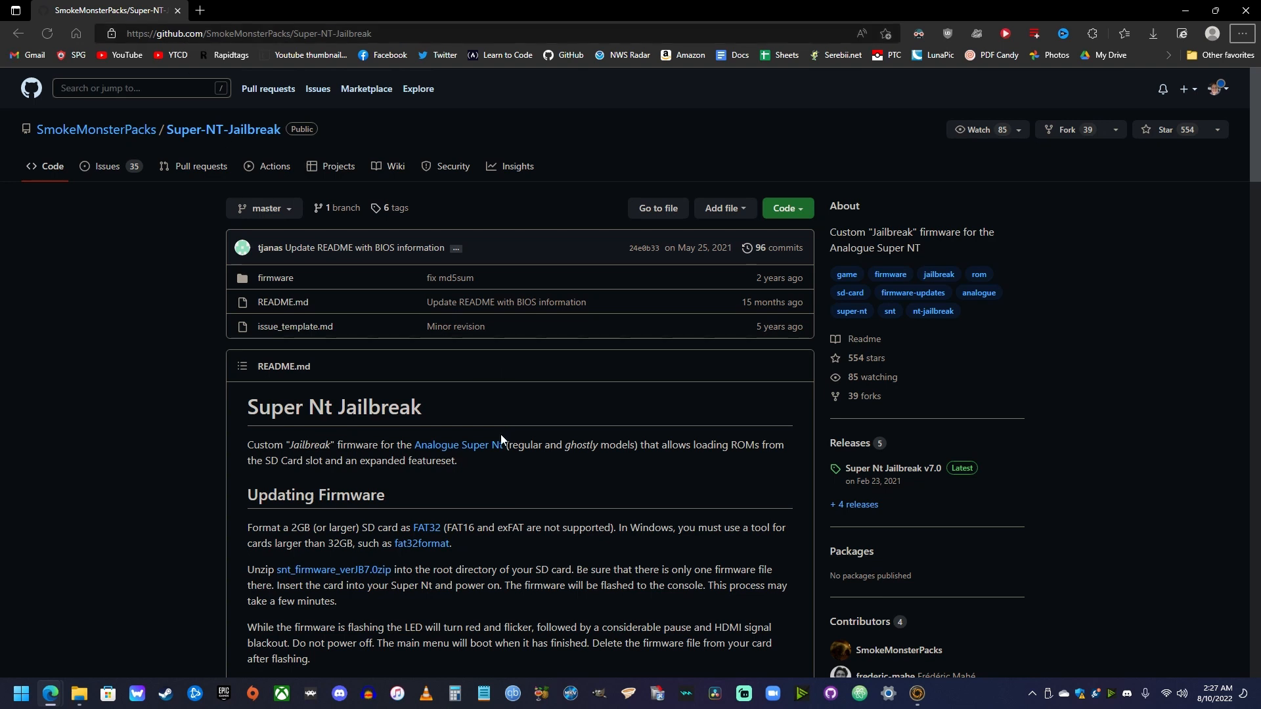
Navigate into the extracted Super-NT-Jailbreak-7.0 folder and its firmware subfolder.
{"action": "scroll", "scroll_direction": "down", "scroll_amount": 3}
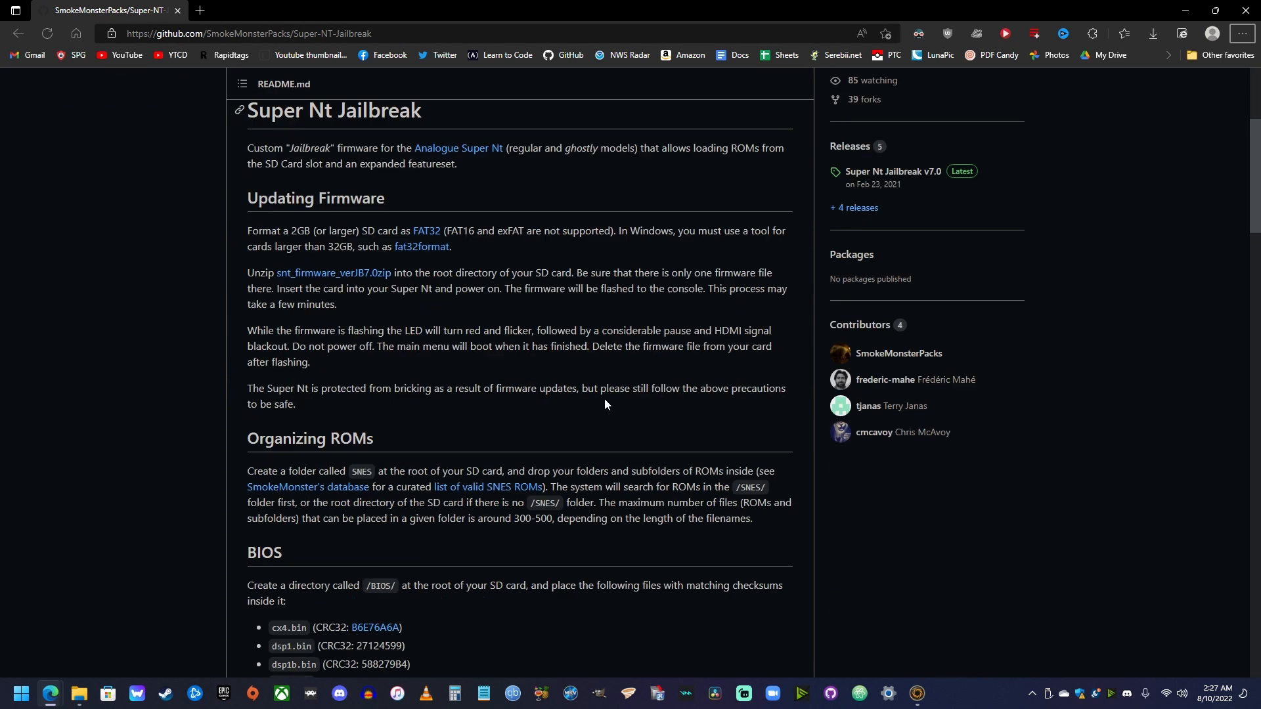
{"action": "scroll", "scroll_direction": "down", "scroll_amount": 3}
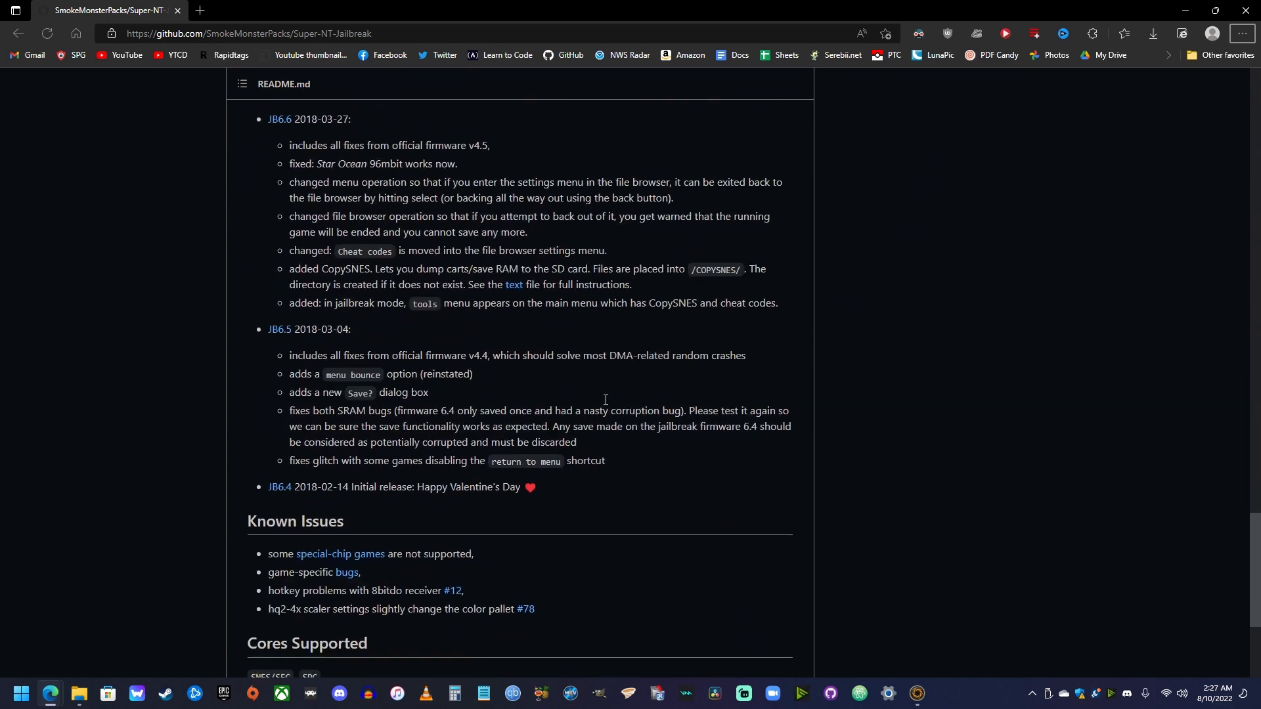
{"action": "scroll", "scroll_direction": "down", "scroll_amount": 3}
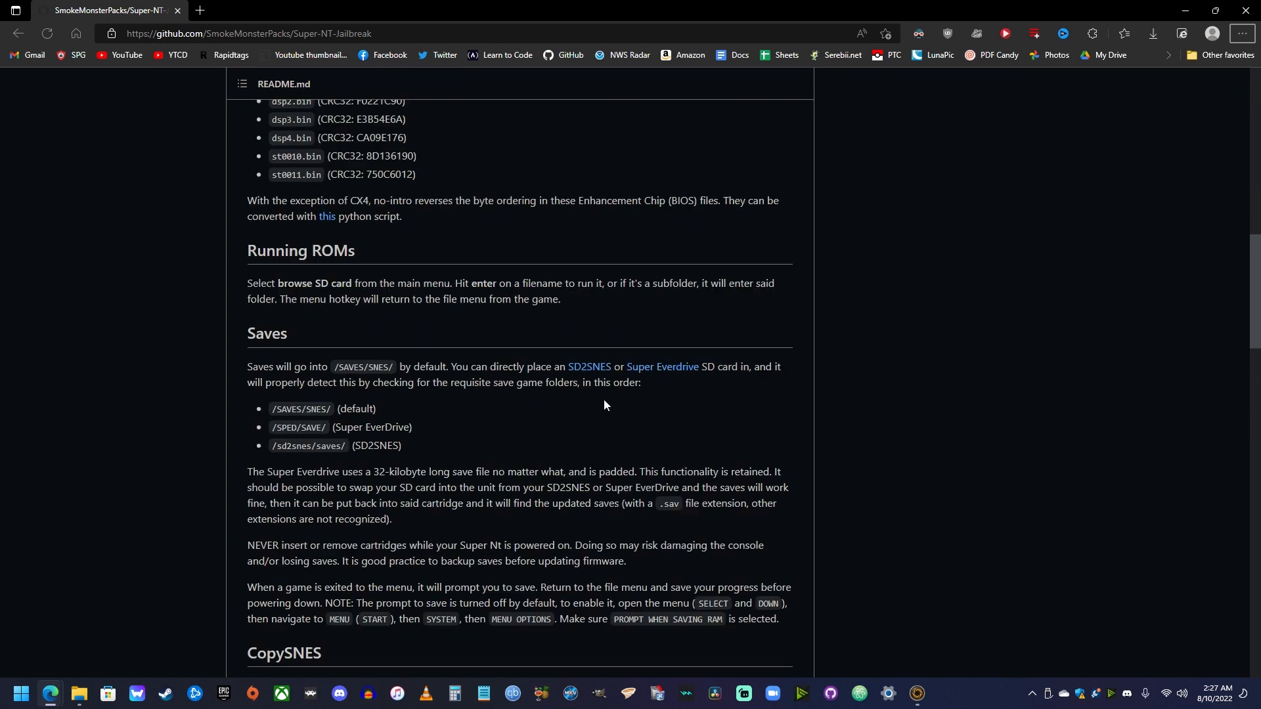
{"action": "scroll", "scroll_direction": "up", "scroll_amount": 3}
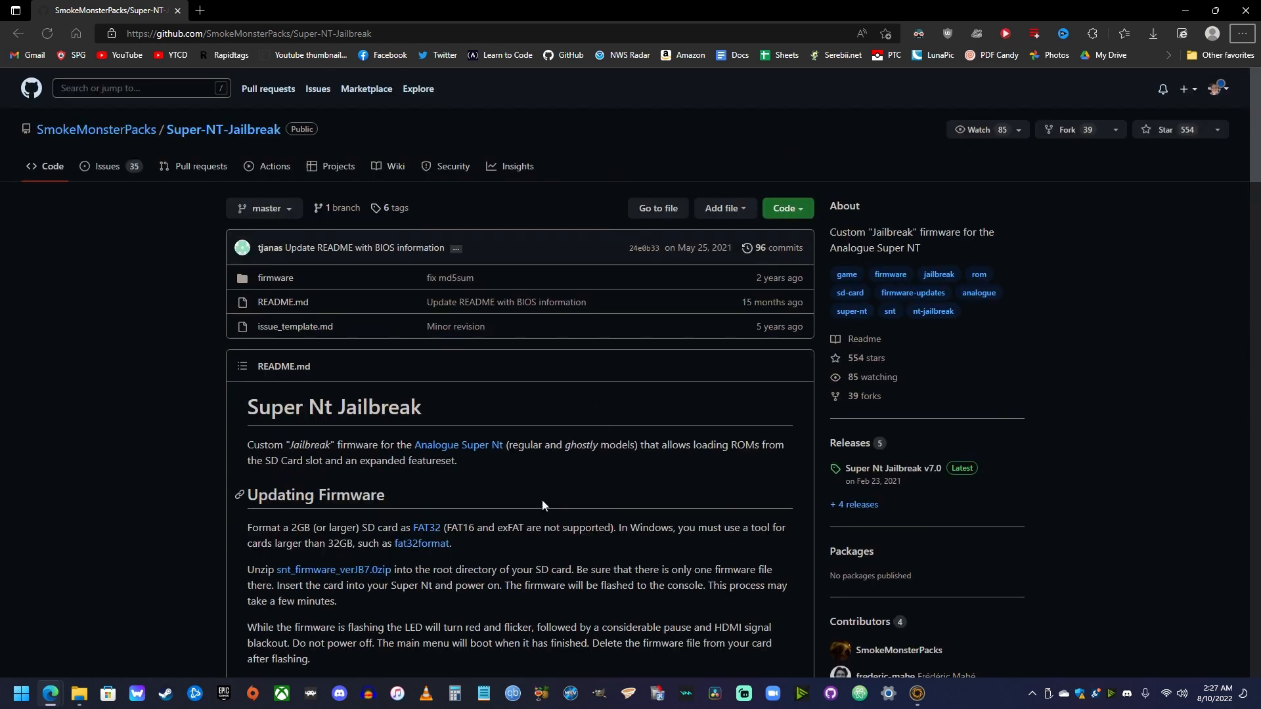
{"action": "scroll", "scroll_direction": "down", "scroll_amount": 3}
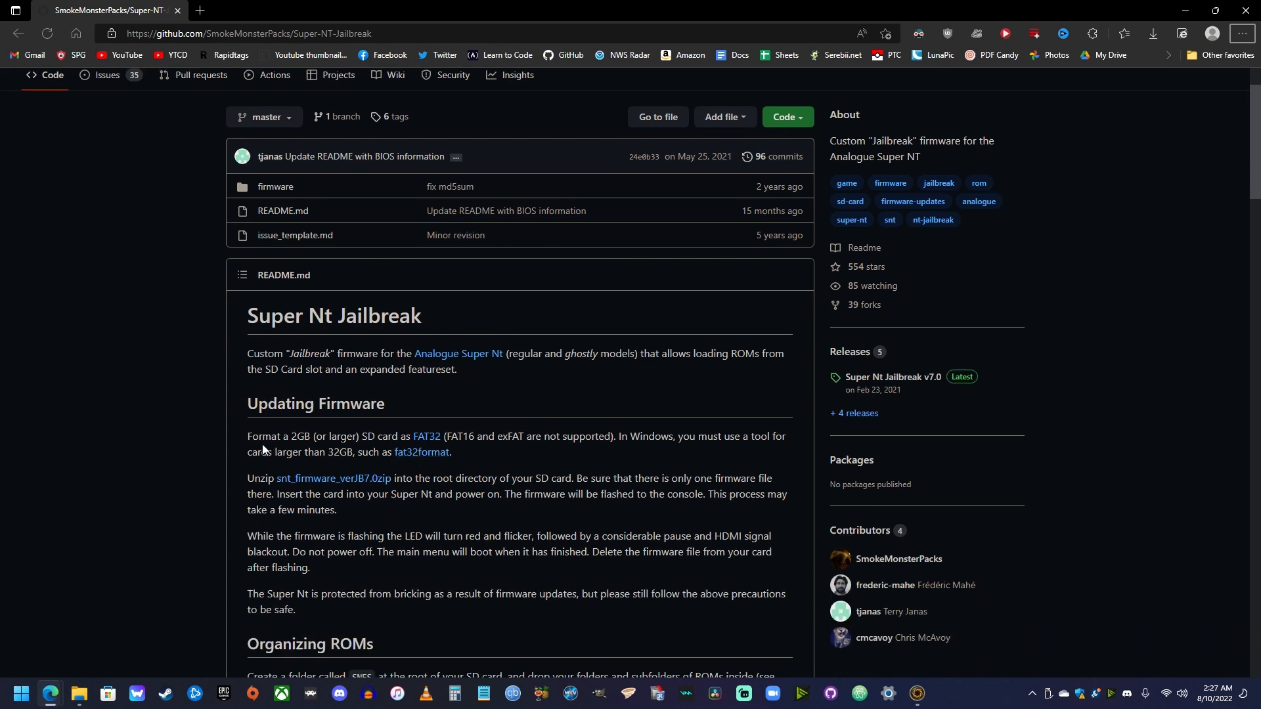
{"action": "mouse_move", "coordinate": [344, 443]}
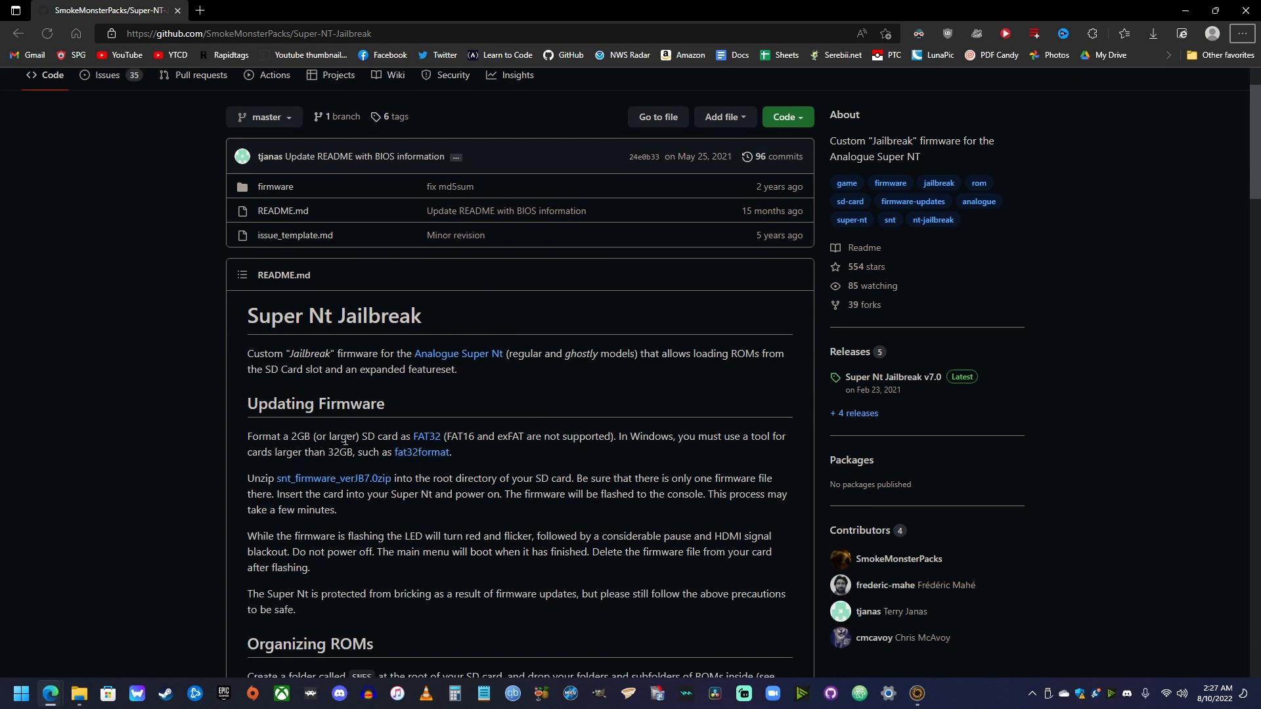
{"action": "mouse_move", "coordinate": [426, 436]}
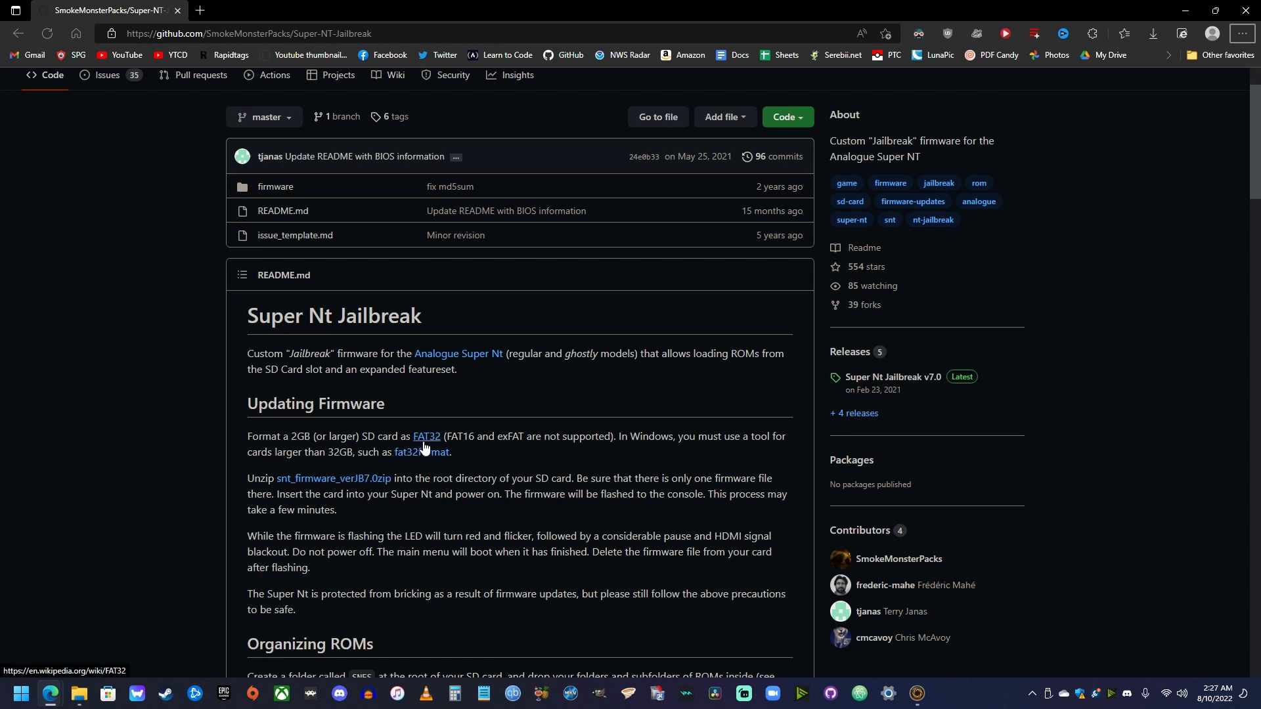
{"action": "mouse_move", "coordinate": [464, 458]}
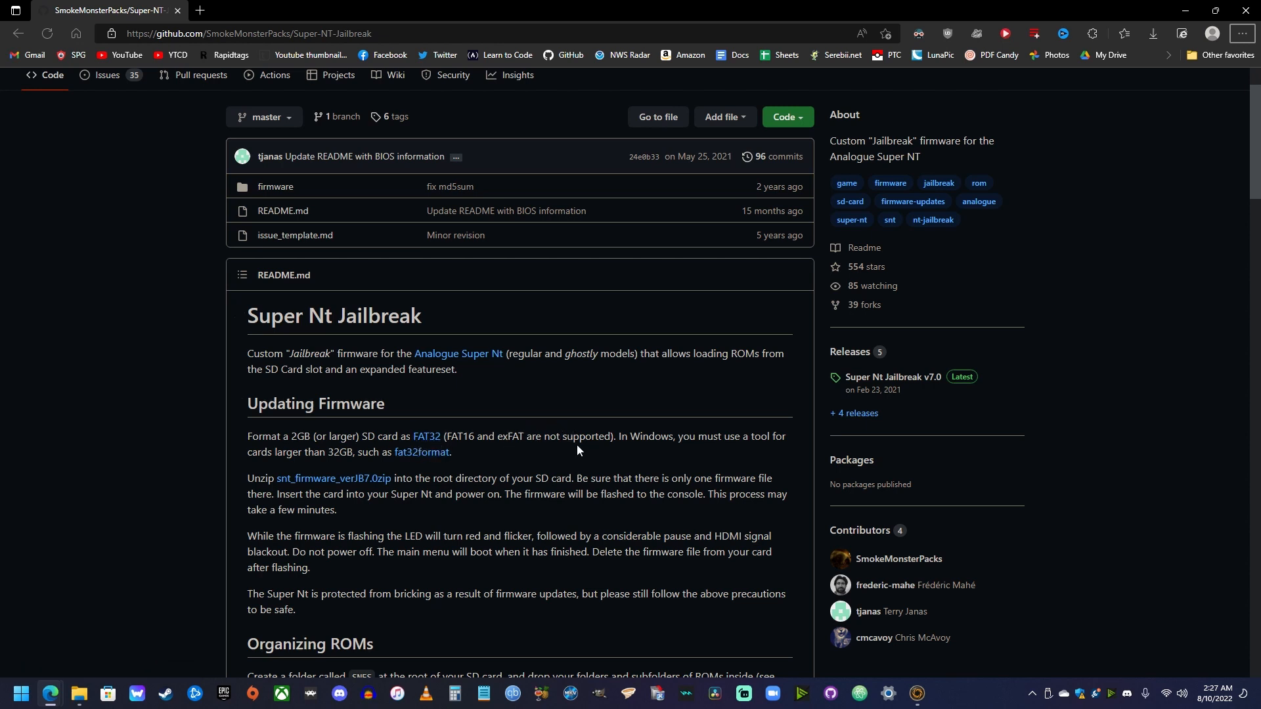
{"action": "mouse_move", "coordinate": [506, 509]}
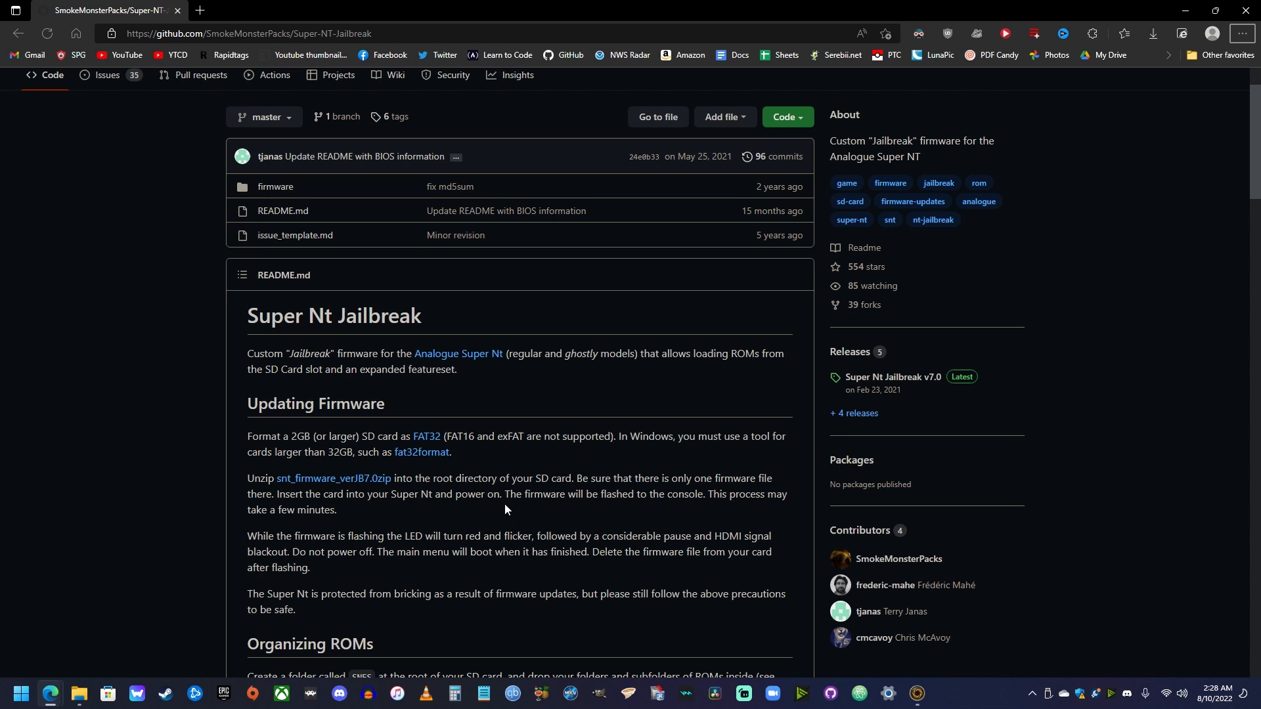
{"action": "mouse_move", "coordinate": [501, 462]}
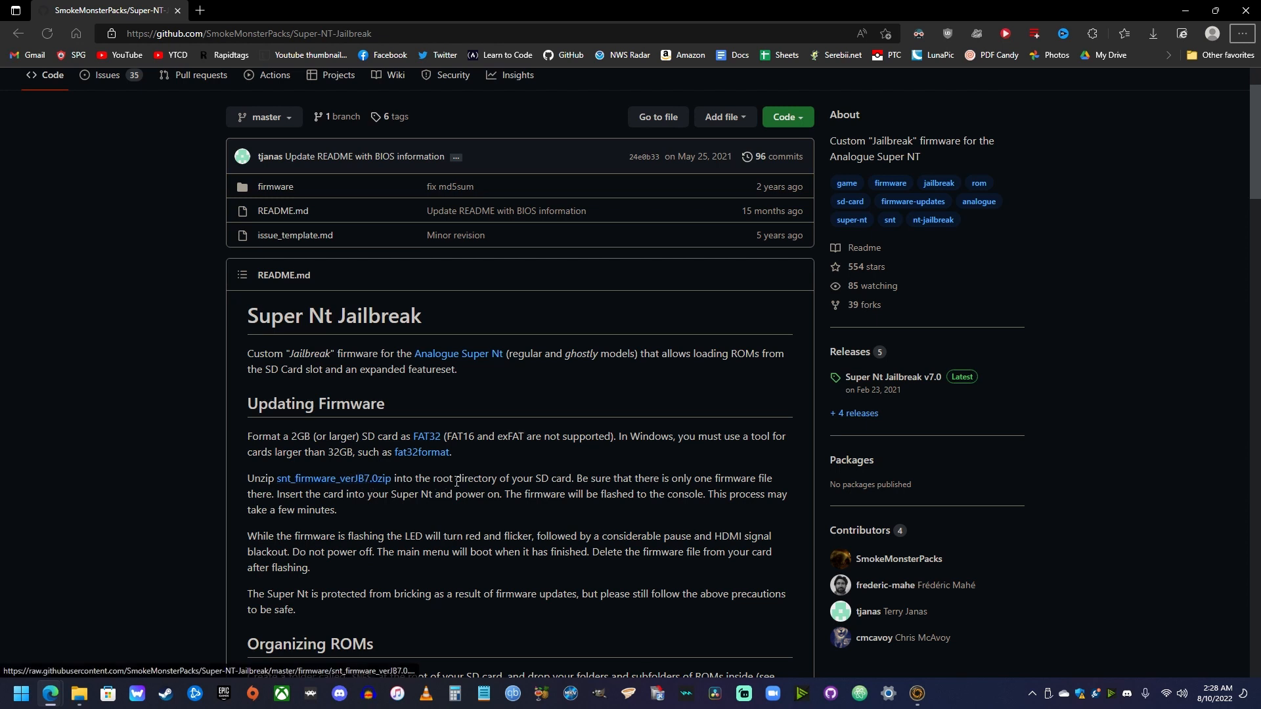
{"action": "mouse_move", "coordinate": [513, 549]}
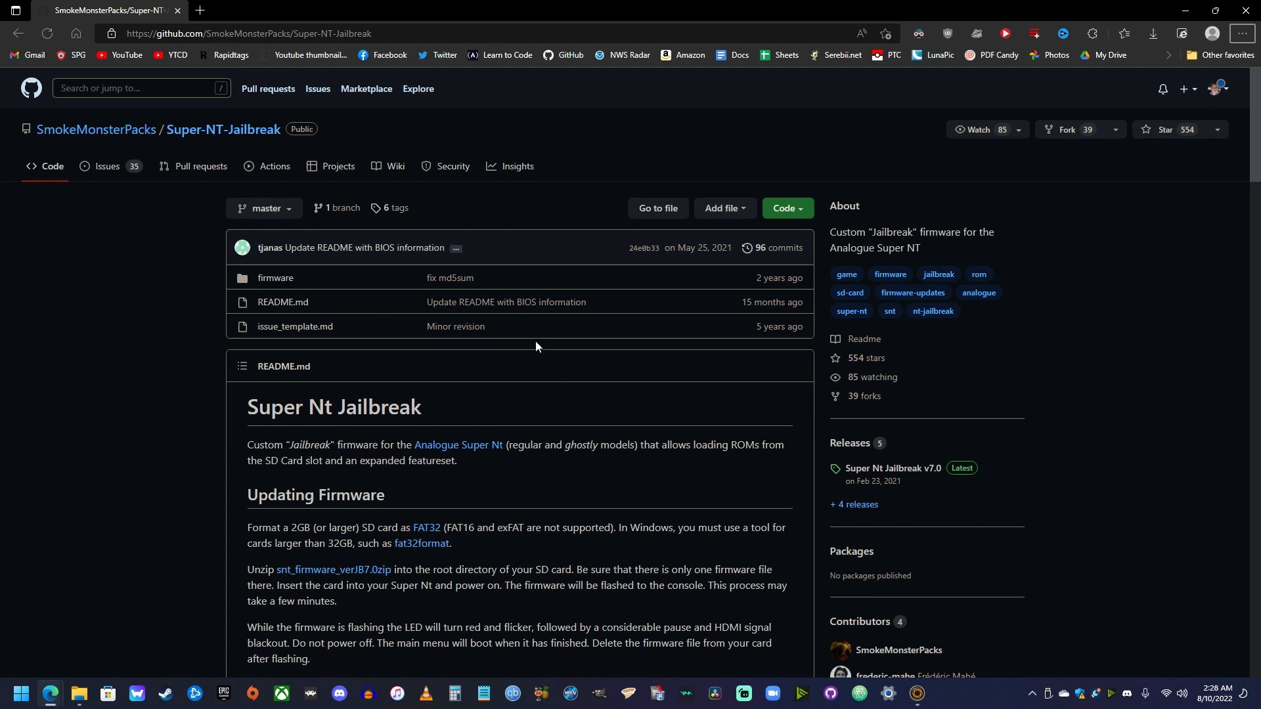
{"action": "mouse_move", "coordinate": [79, 694]}
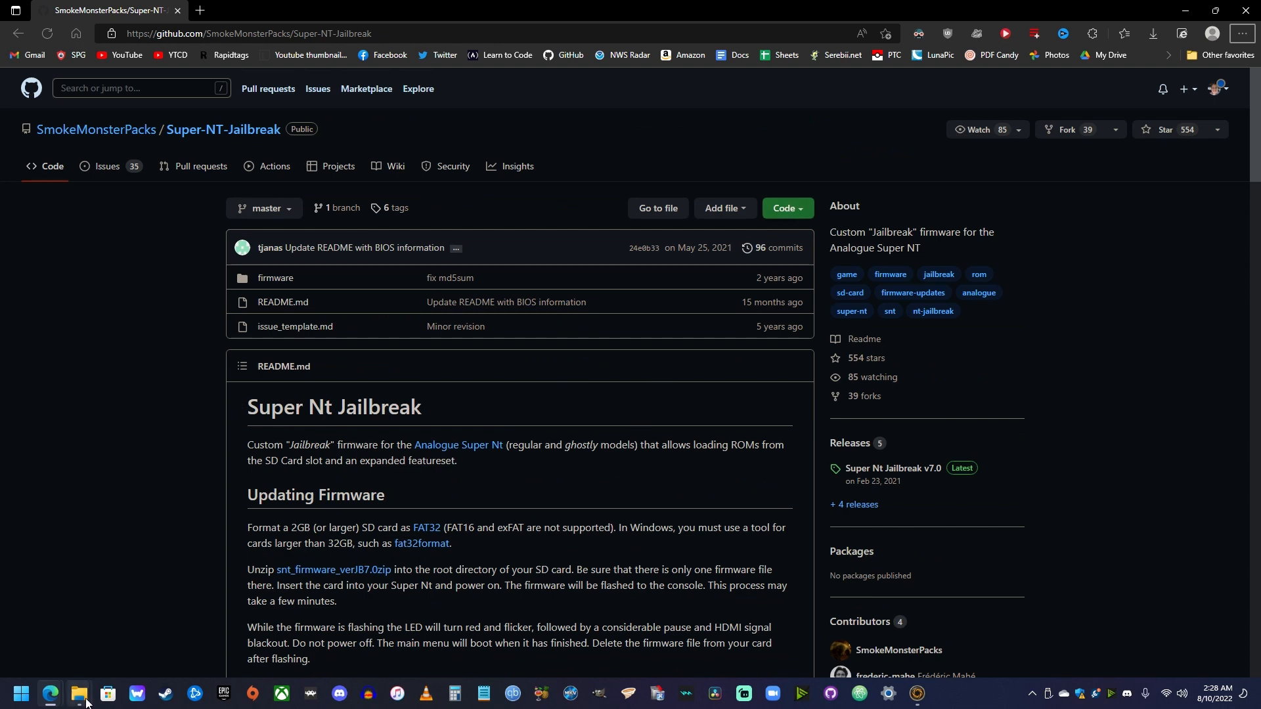
{"action": "left_click", "coordinate": [79, 693]}
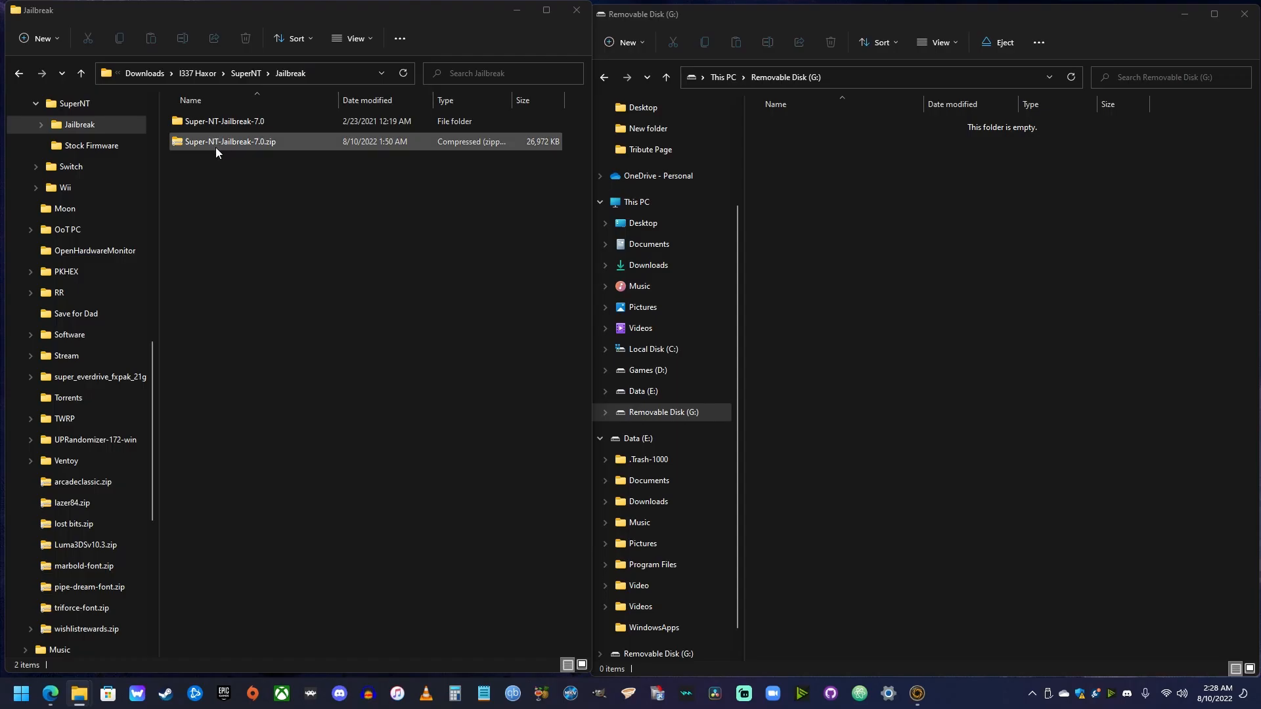
{"action": "mouse_move", "coordinate": [239, 138]}
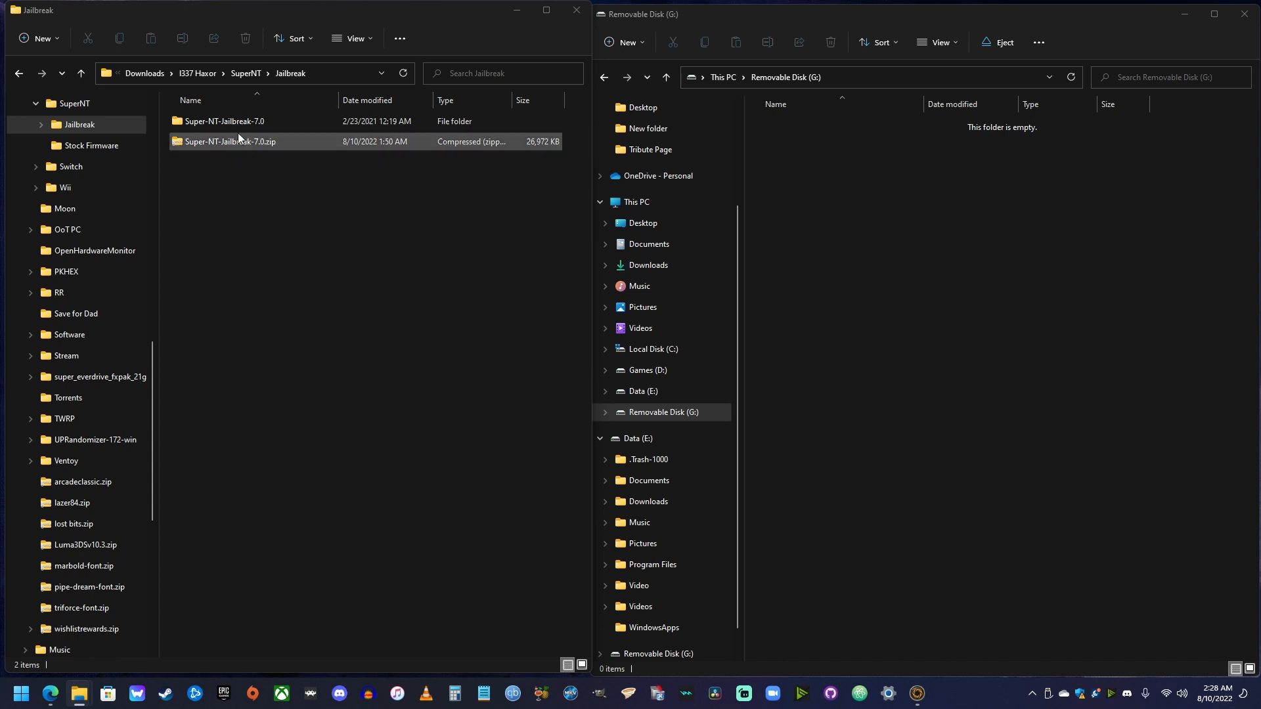
{"action": "left_click", "coordinate": [233, 122]}
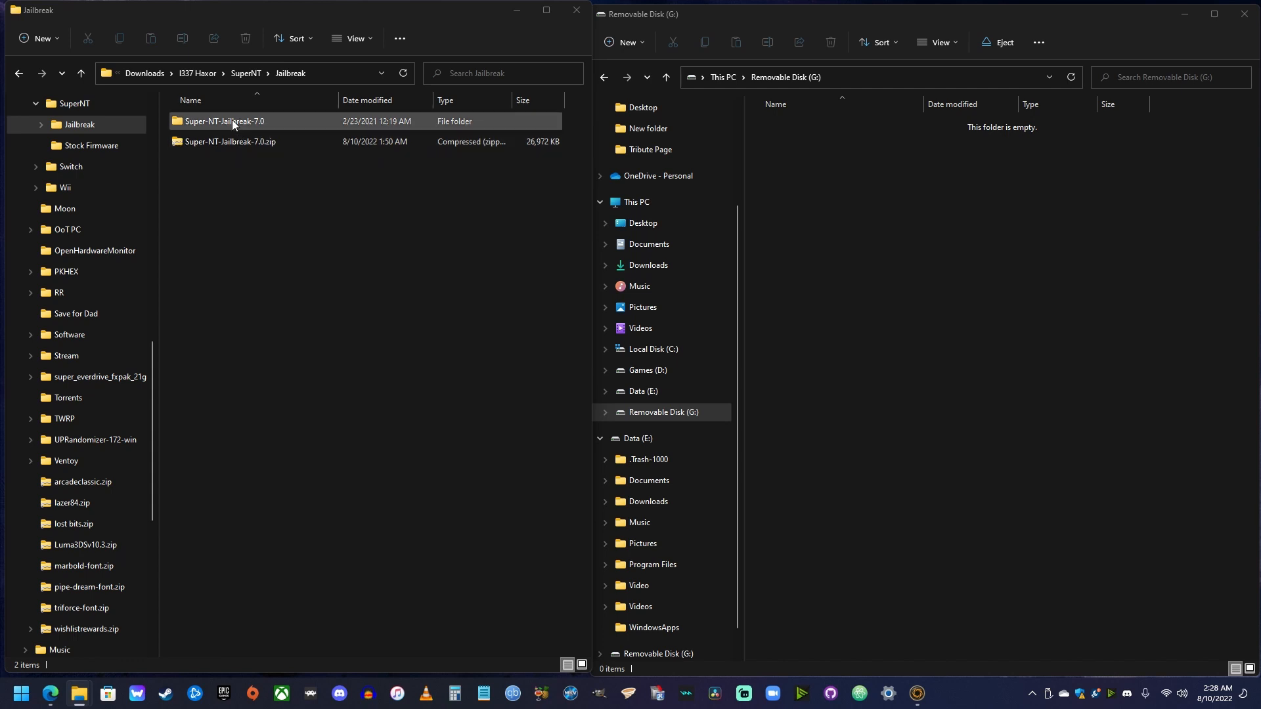
{"action": "double_click", "coordinate": [226, 122]}
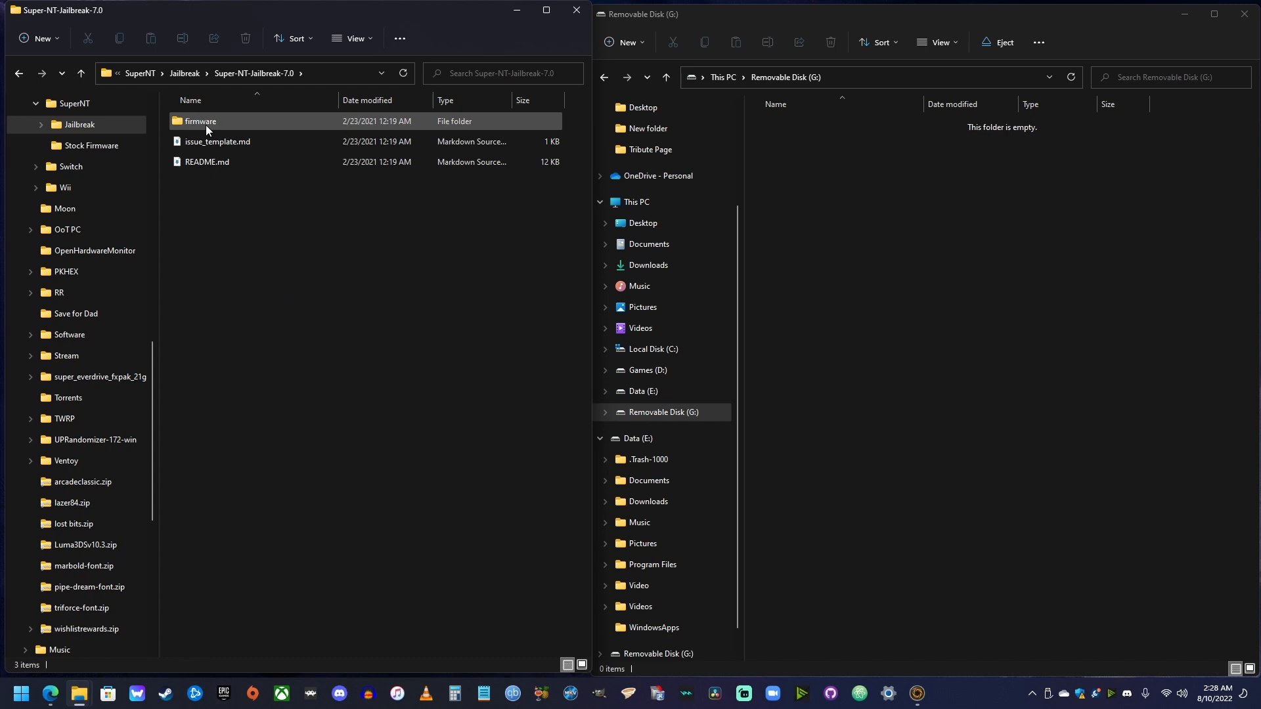
{"action": "double_click", "coordinate": [200, 121]}
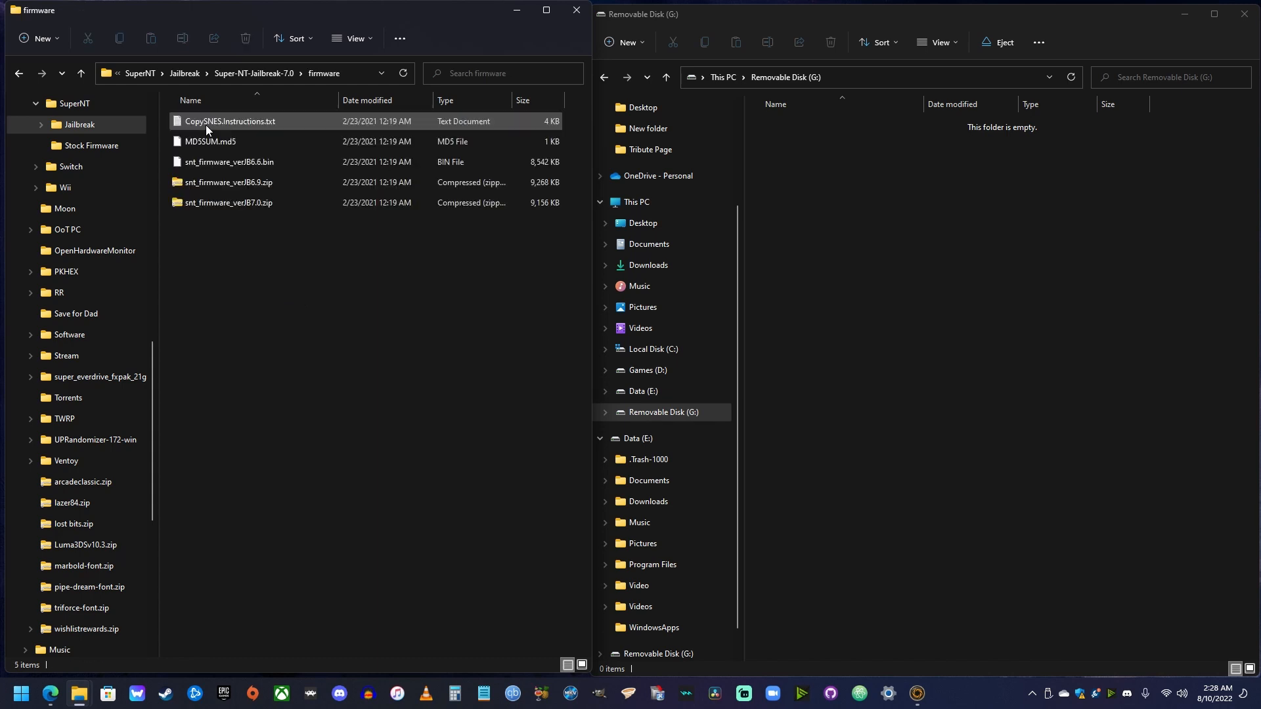
Copy snt_firmware_verJB6.6.bin to the root of Removable Disk (G:) and return to This PC.
{"action": "left_click", "coordinate": [230, 161]}
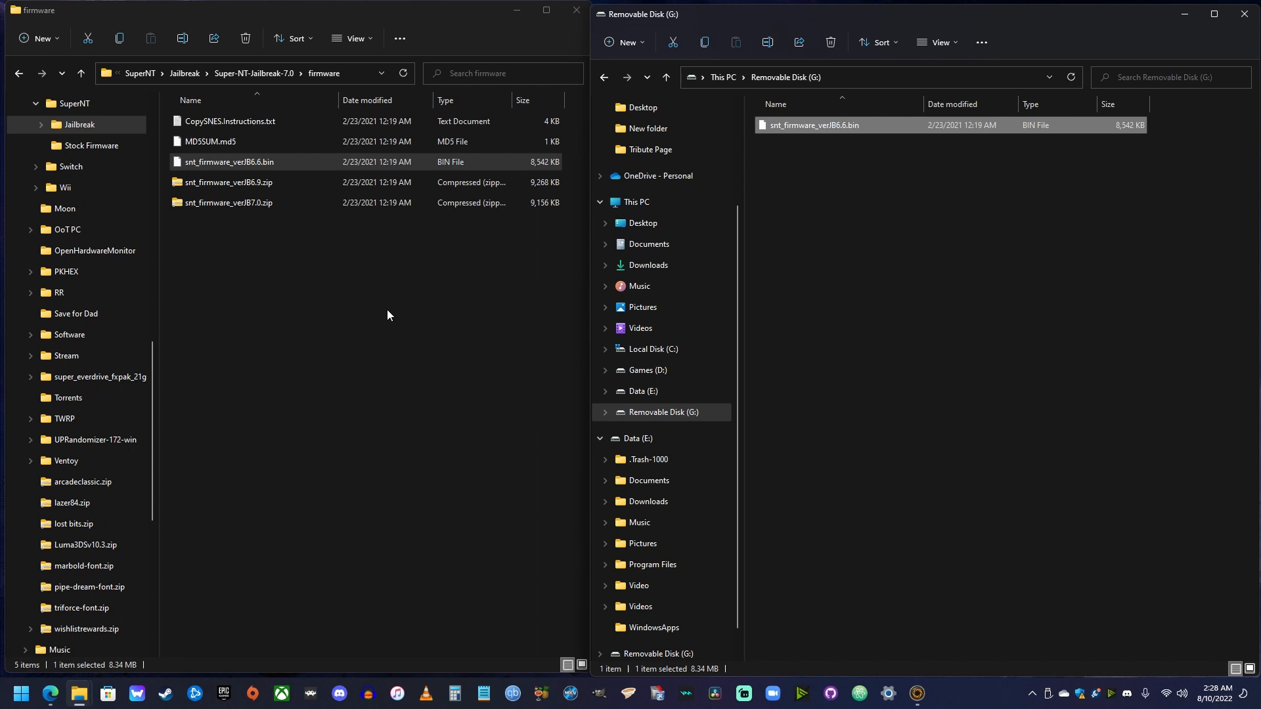
{"action": "mouse_move", "coordinate": [764, 379]}
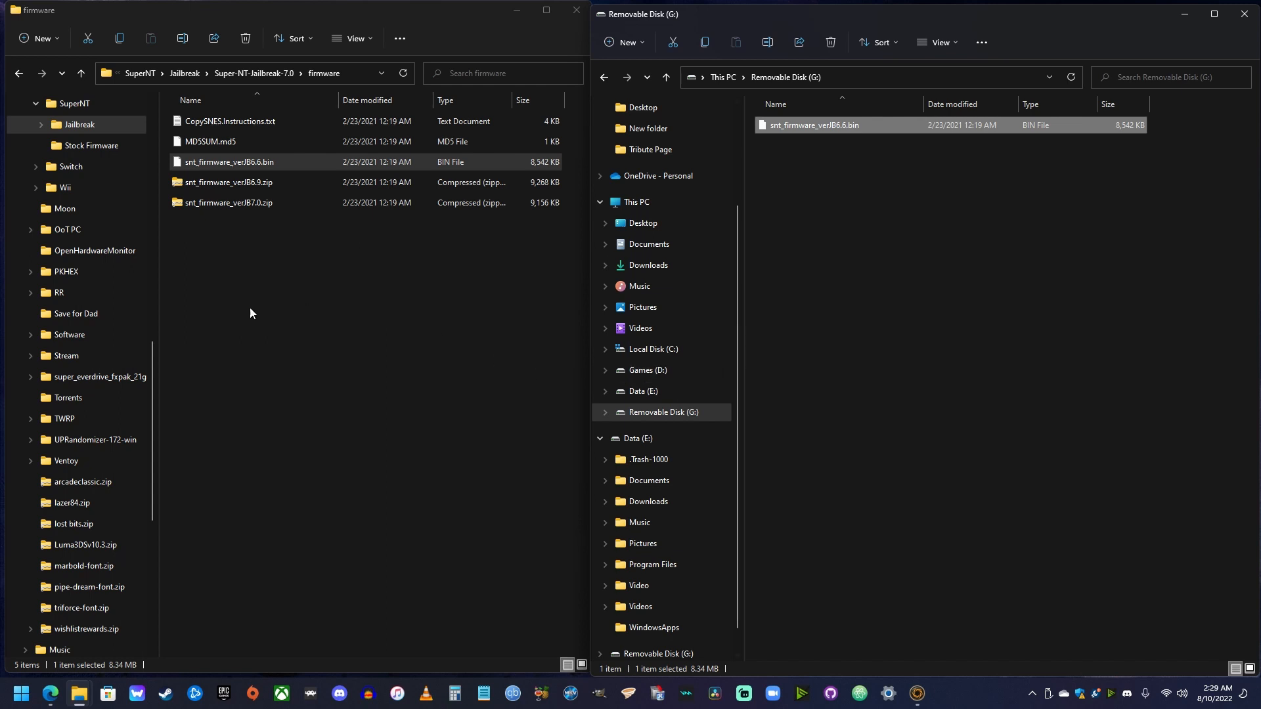
{"action": "mouse_move", "coordinate": [865, 144]}
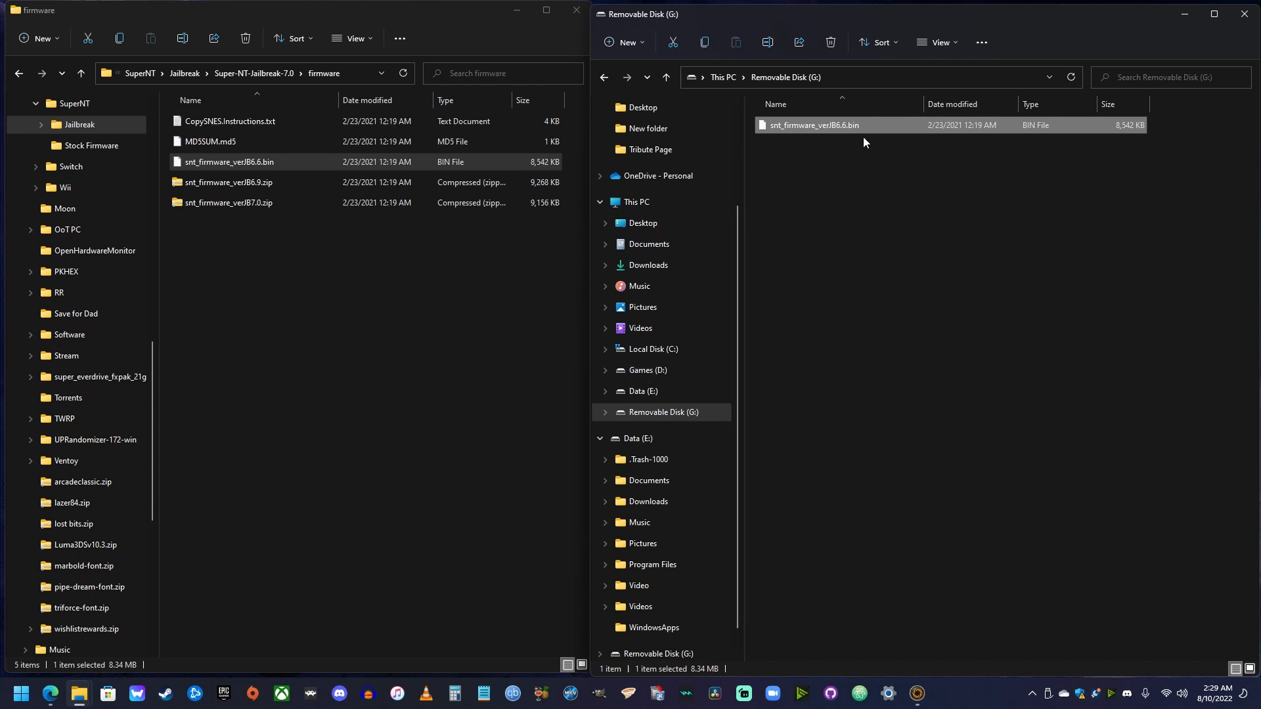
{"action": "left_click", "coordinate": [637, 201]}
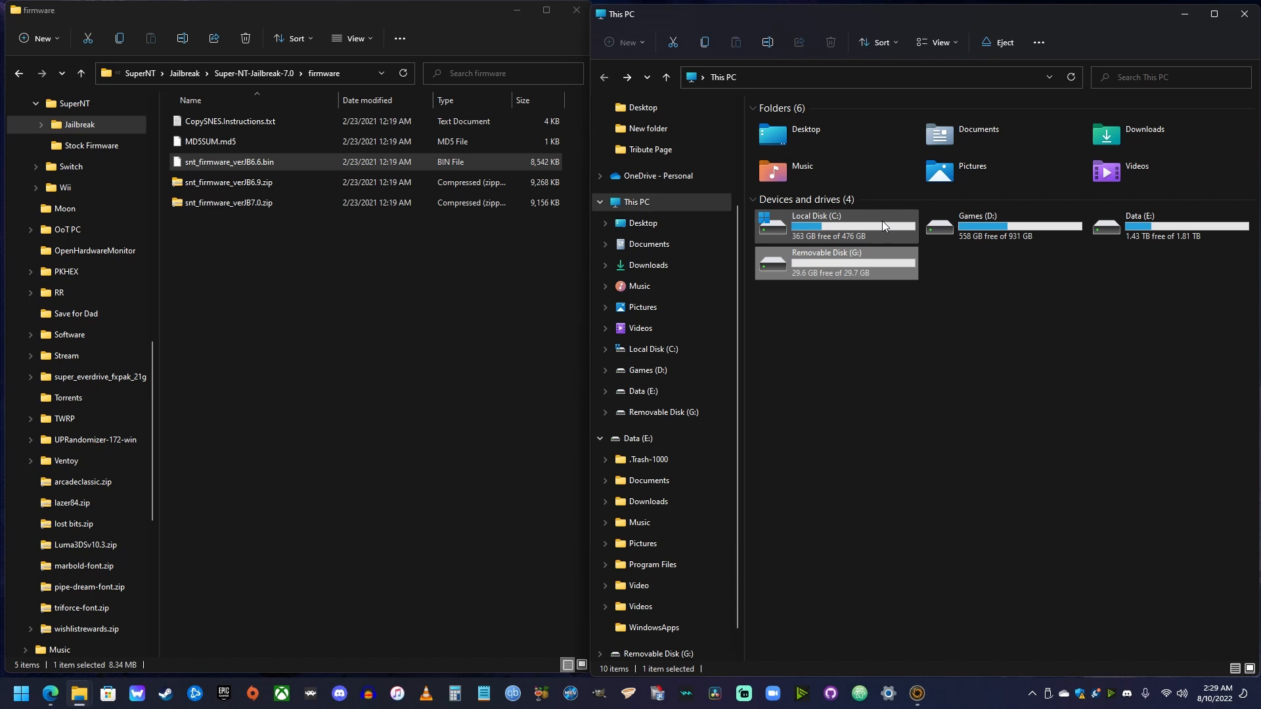
Safely eject Removable Disk (G:) from its context menu.
{"action": "right_click", "coordinate": [835, 261]}
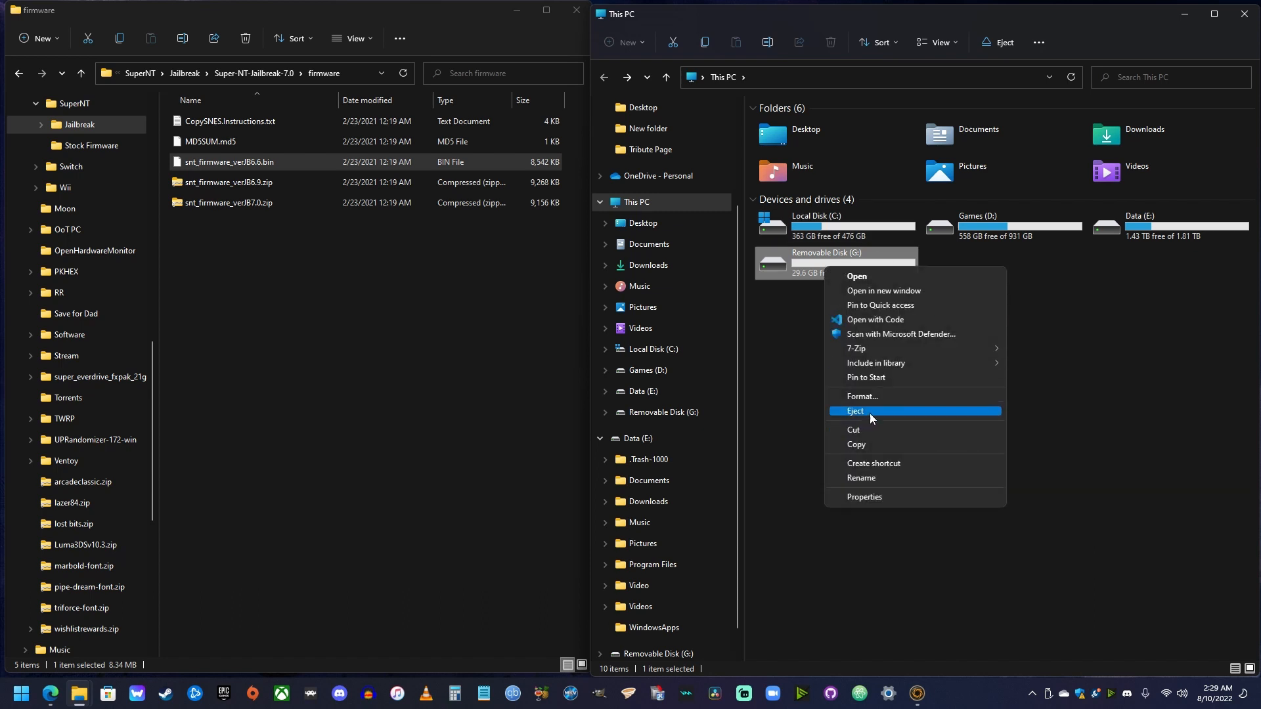
{"action": "left_click", "coordinate": [856, 411]}
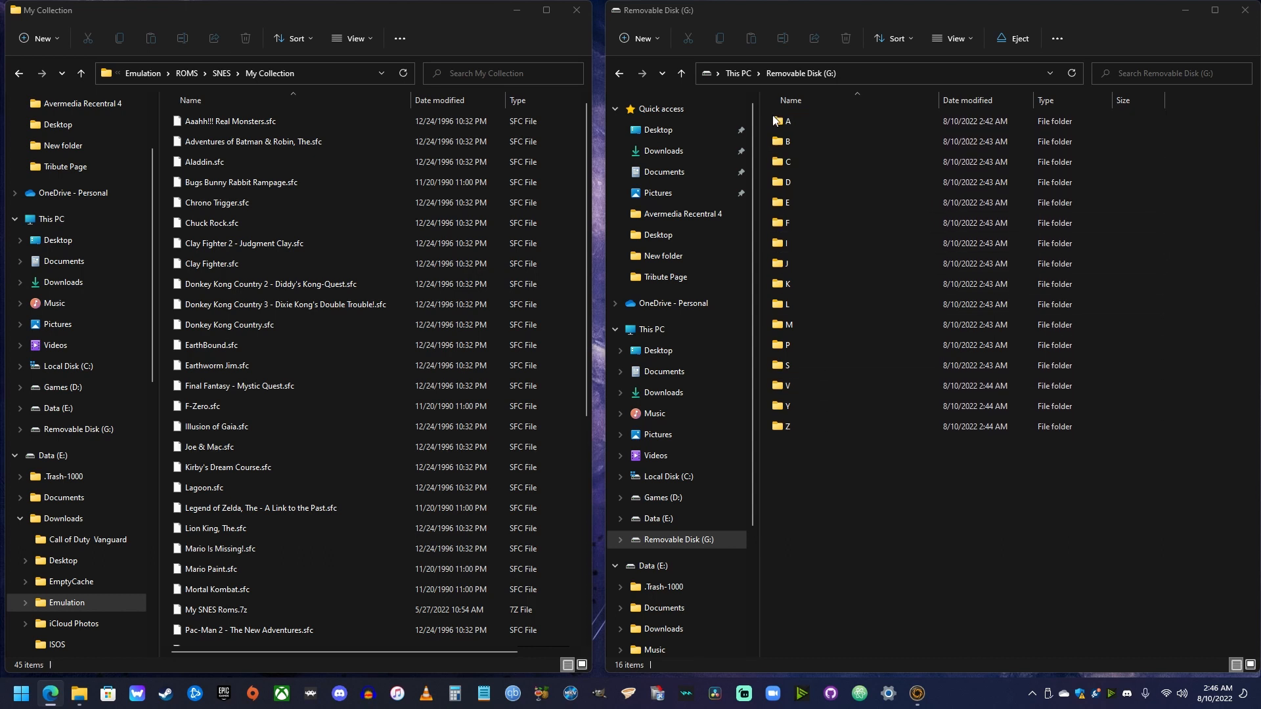
Close the My Collection window and navigate back to This PC with Removable Disk (G:) listed.
{"action": "left_click", "coordinate": [788, 121]}
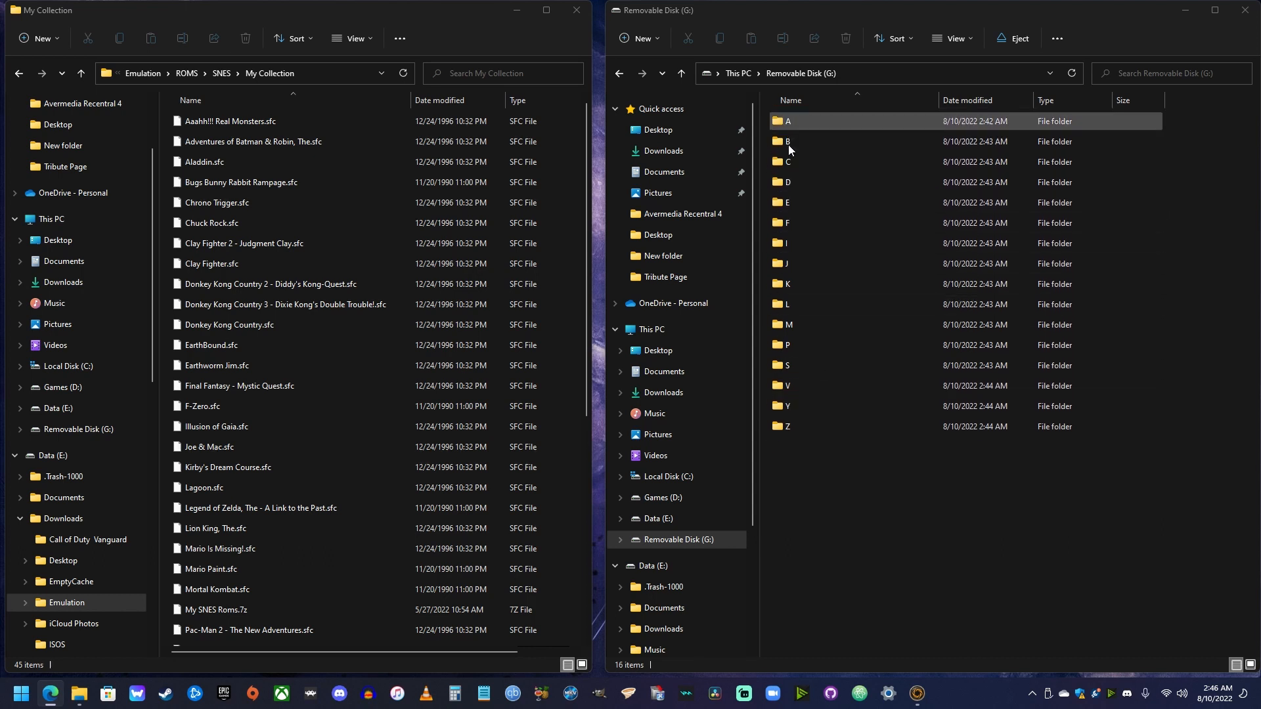
{"action": "left_click", "coordinate": [233, 223]}
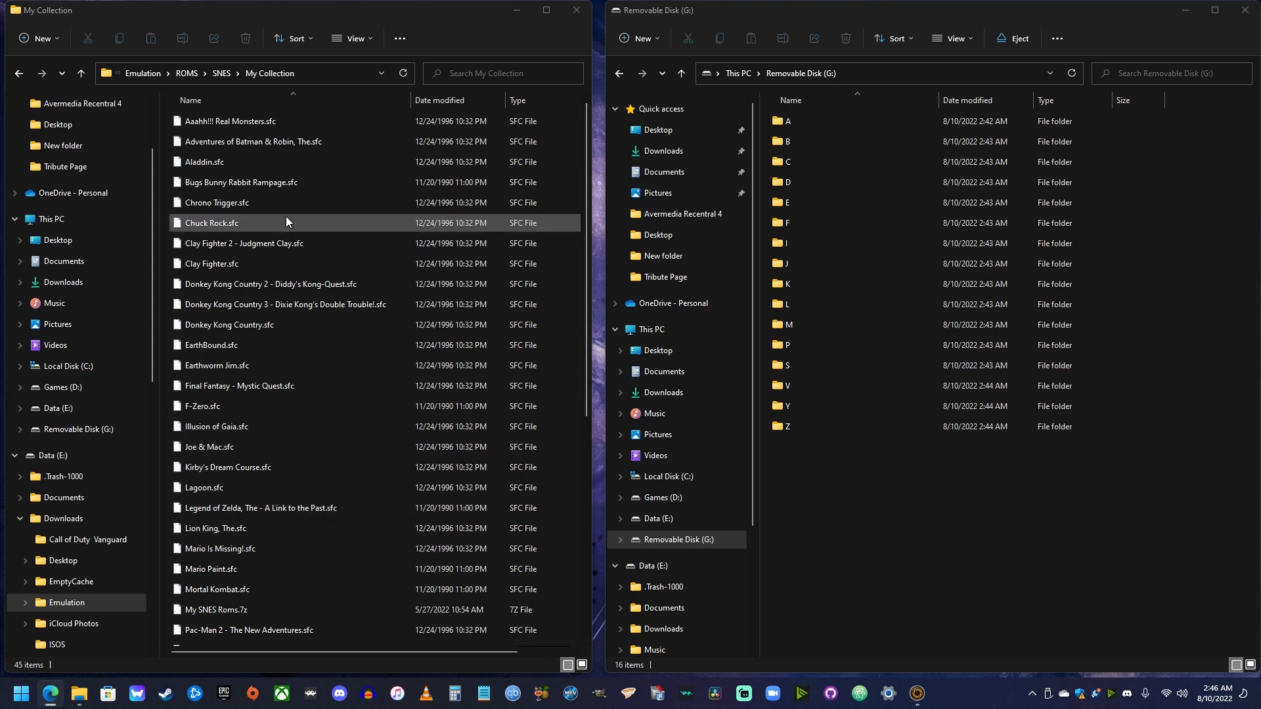
{"action": "left_click", "coordinate": [788, 142]}
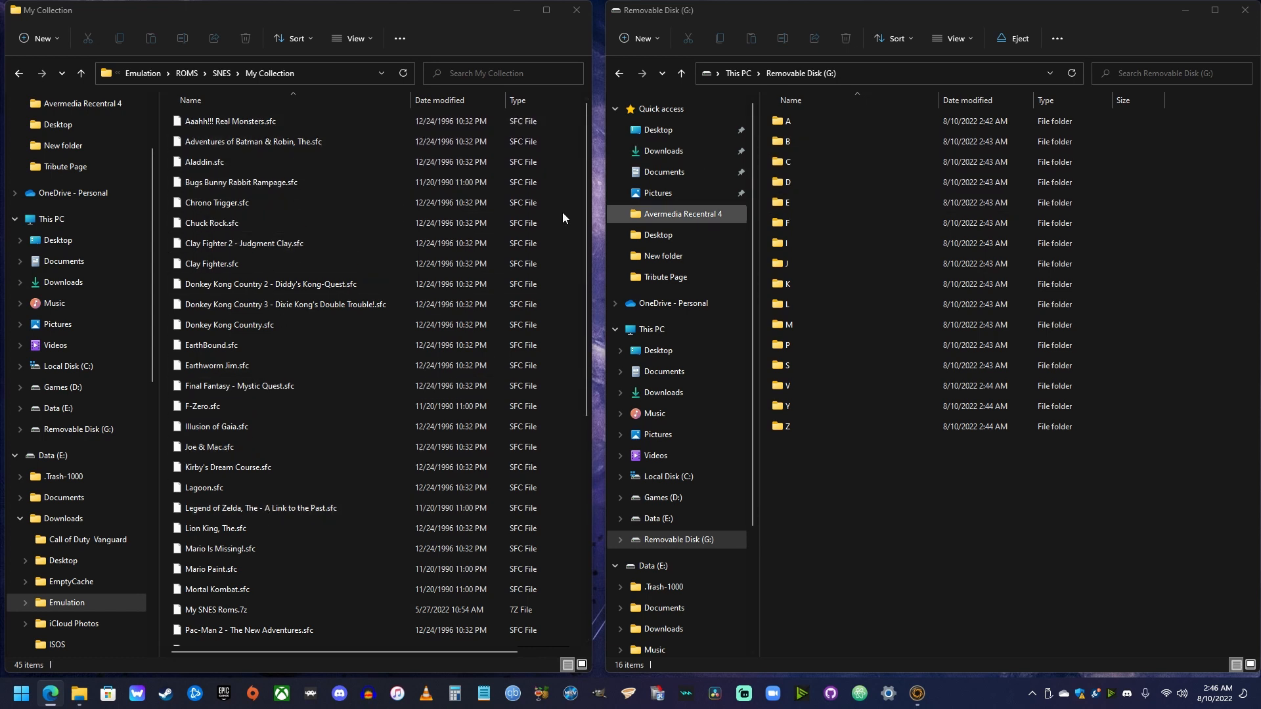
{"action": "left_click", "coordinate": [230, 121]}
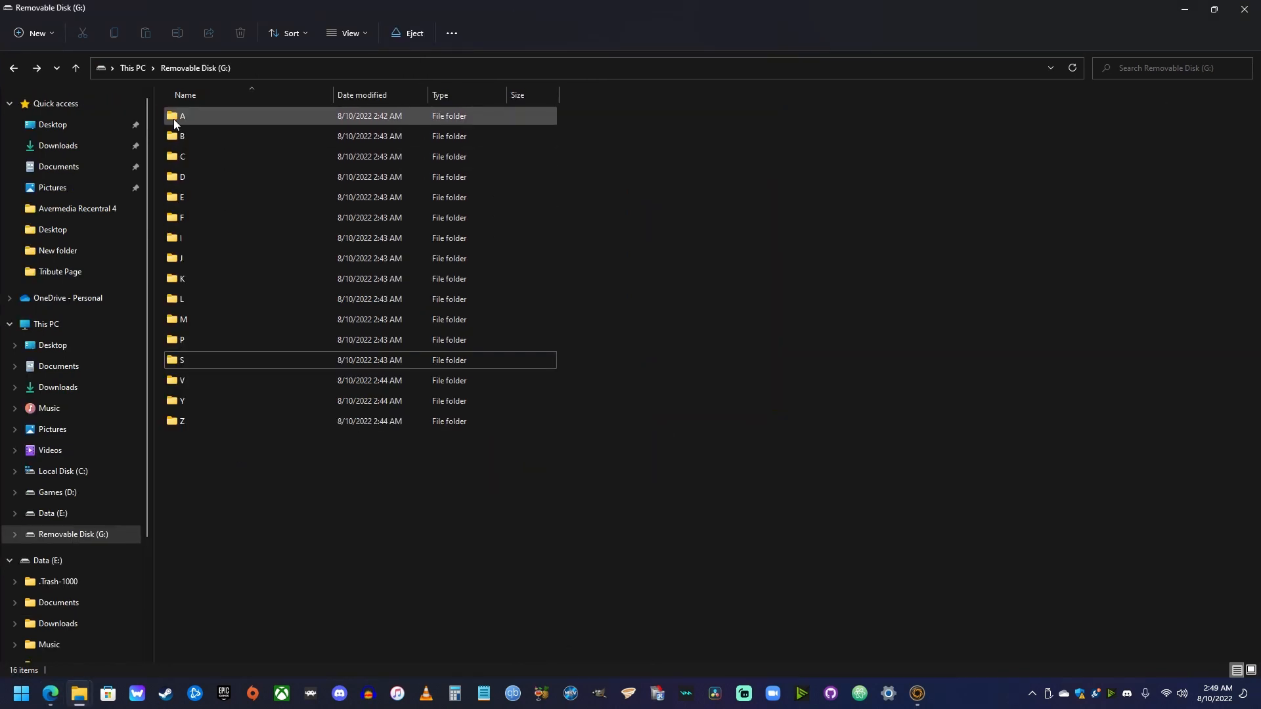
{"action": "left_click", "coordinate": [182, 115]}
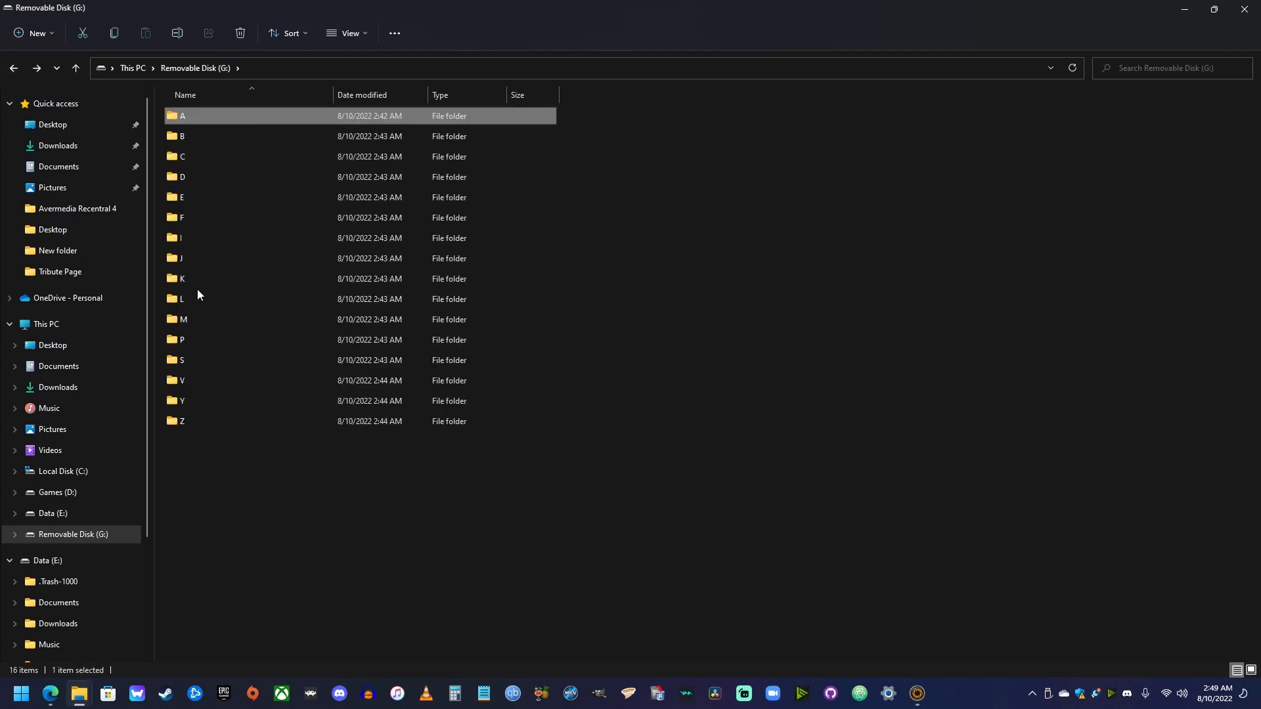
{"action": "double_click", "coordinate": [182, 279]}
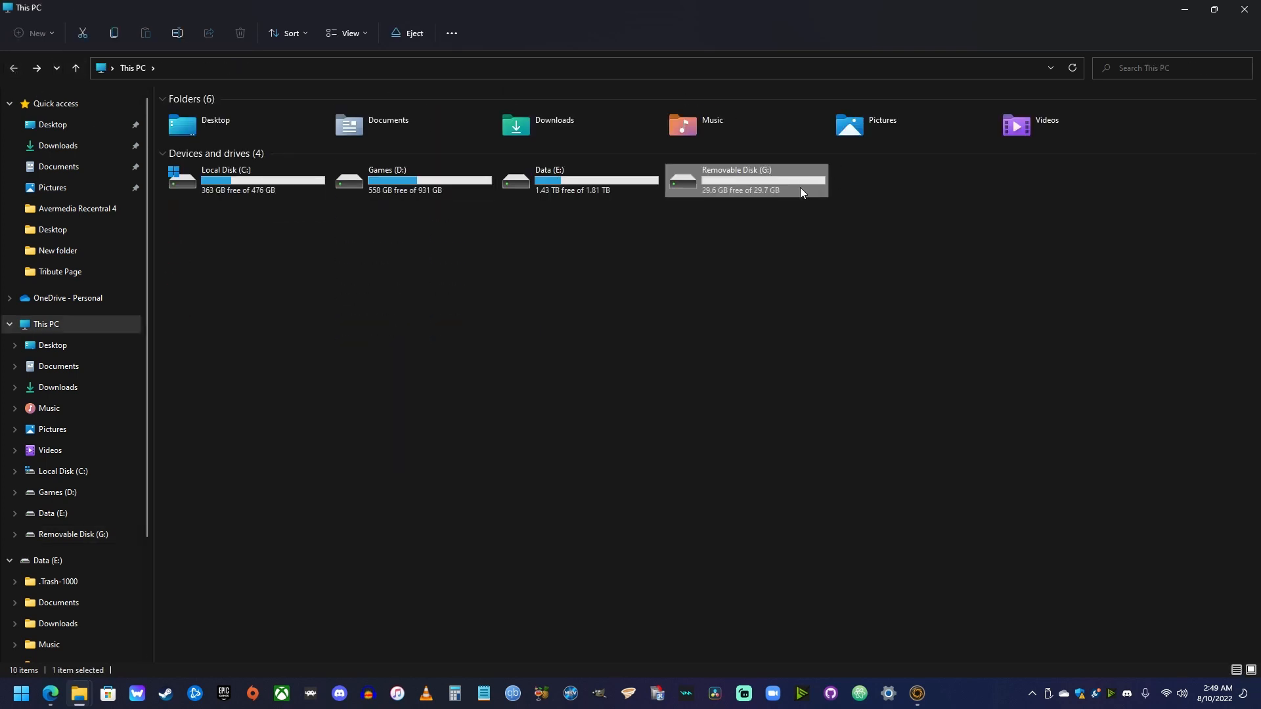
{"action": "mouse_move", "coordinate": [741, 193]}
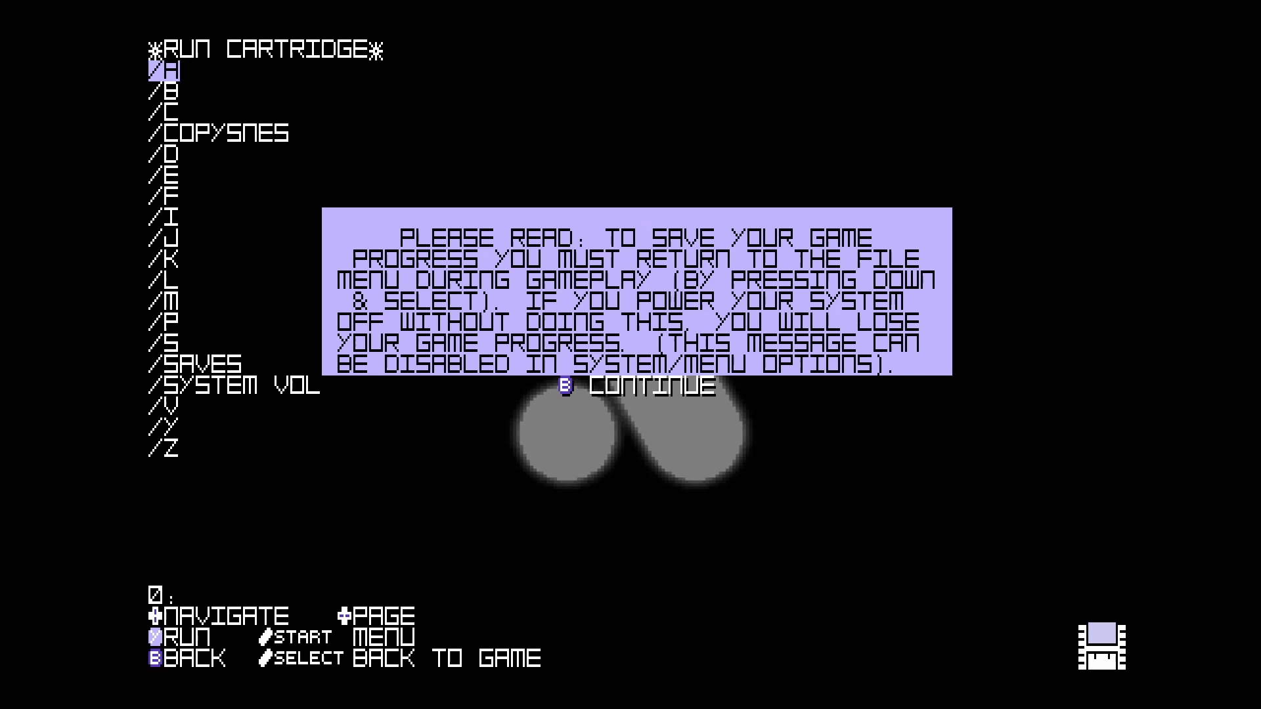
Dismiss the save-progress notice, enter the /D folder and run Donkey Kong Country.sfc.
{"action": "key", "text": "b"}
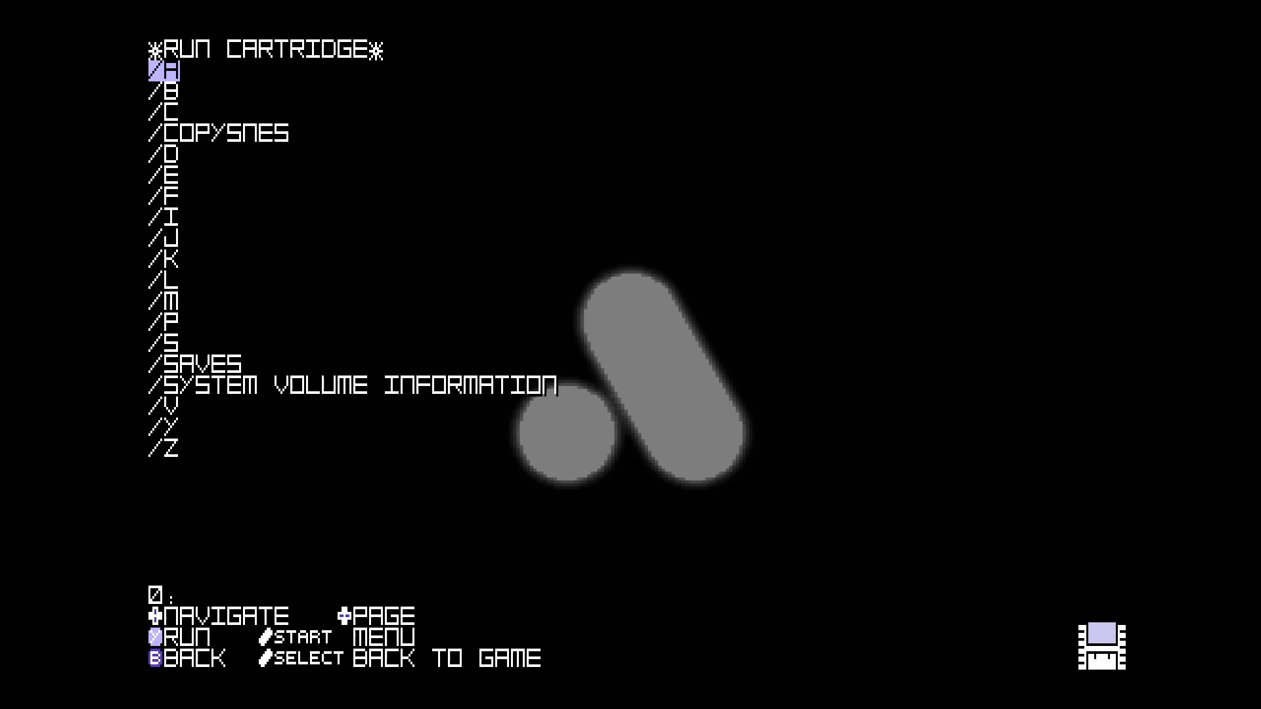
{"action": "key", "text": "down"}
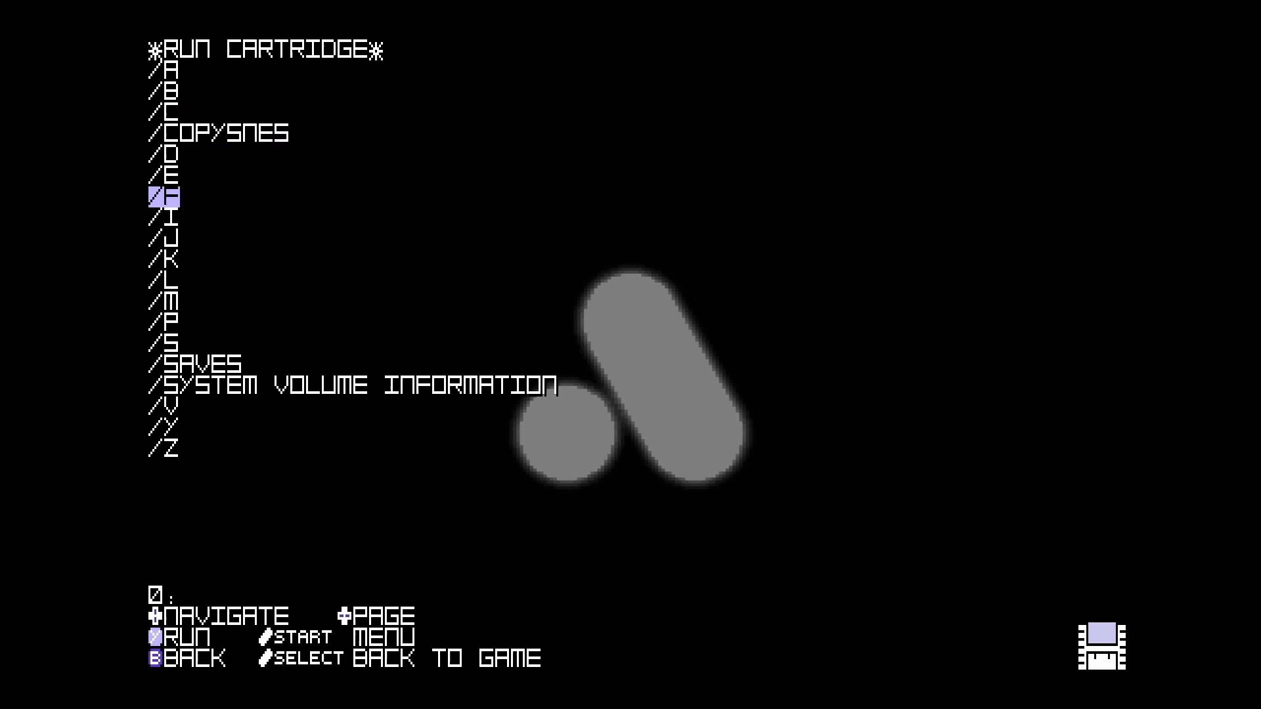
{"action": "key", "text": "down"}
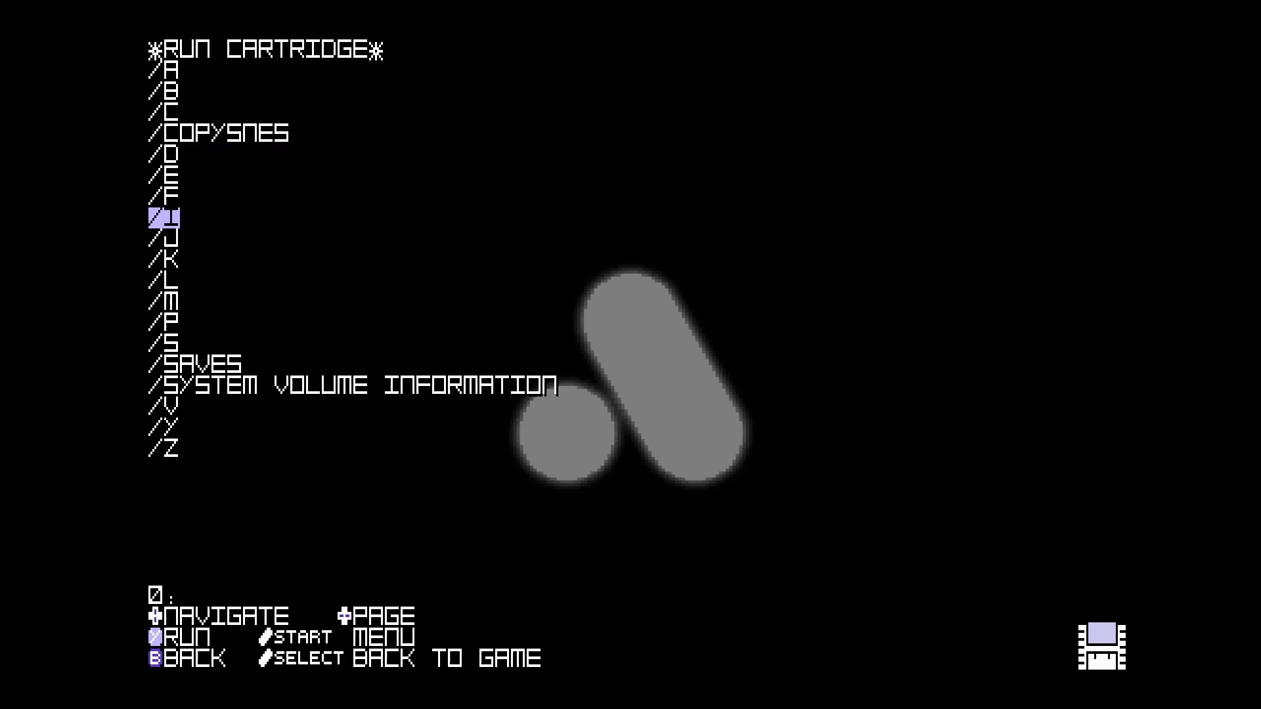
{"action": "key", "text": "Up"}
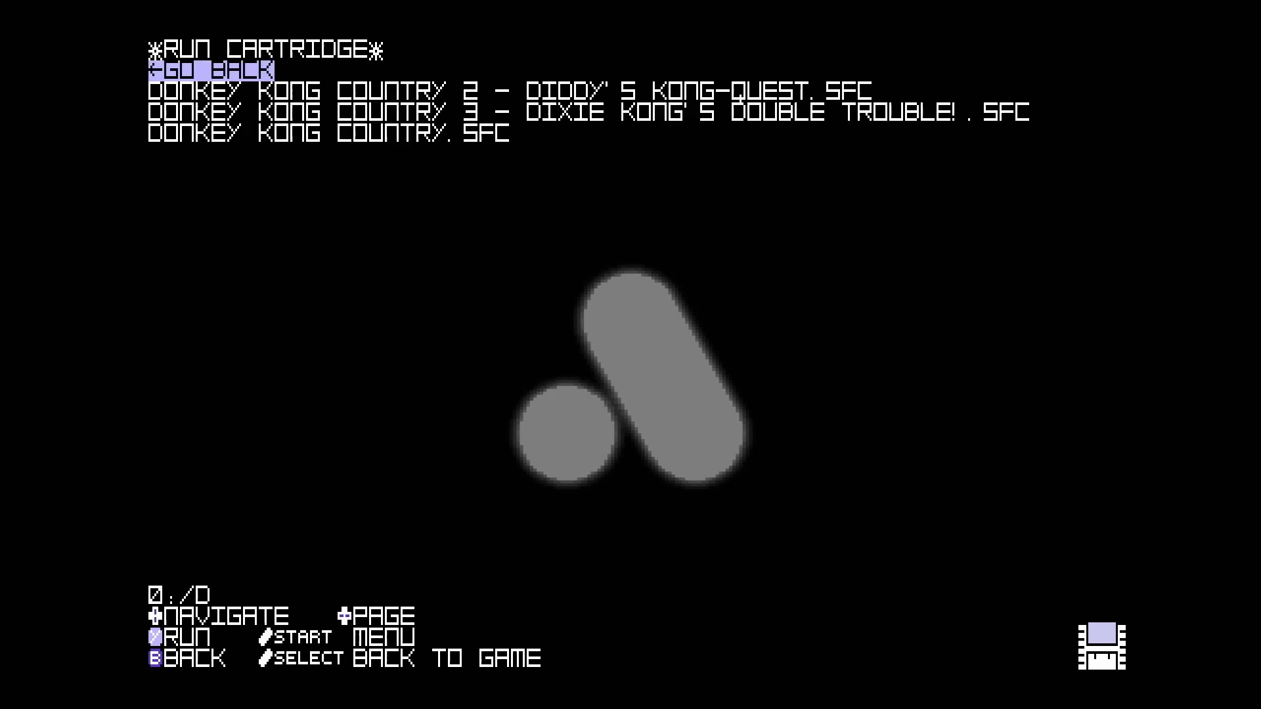
{"action": "key", "text": "down"}
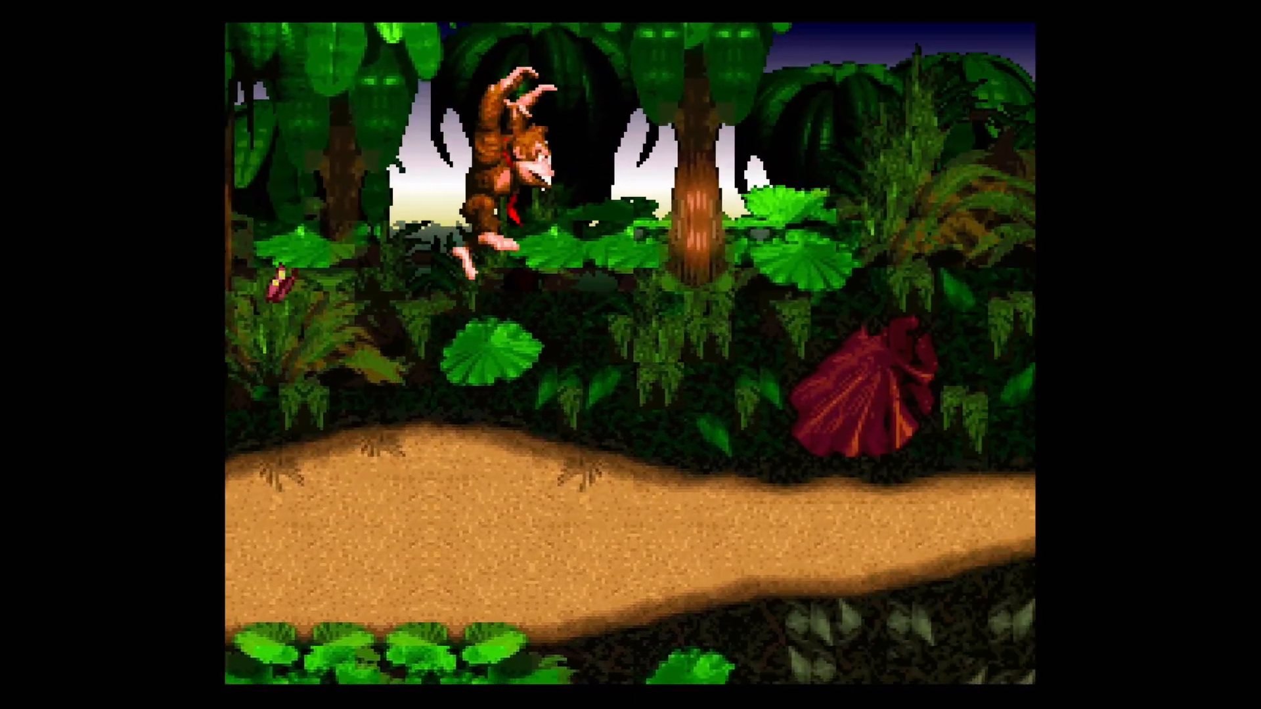
Open the file menu over the running game and use Go Back to reach the root folder list.
{"action": "key", "text": "Right"}
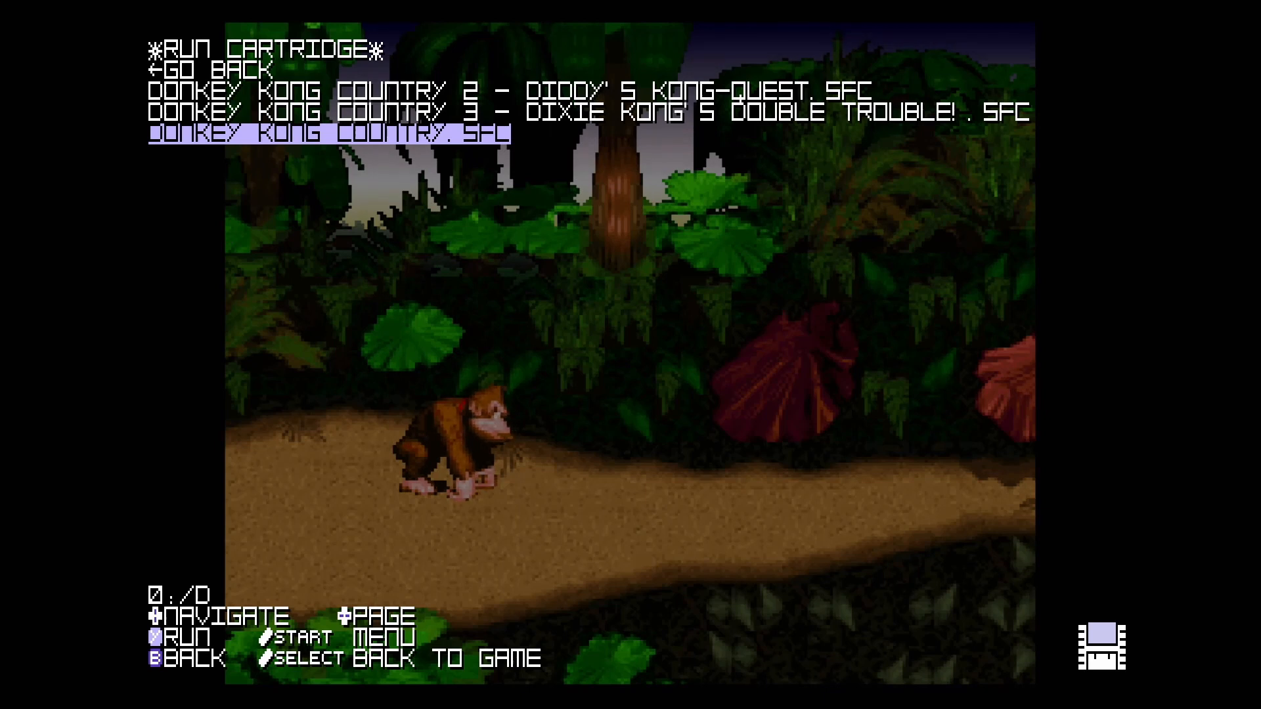
{"action": "key", "text": "up"}
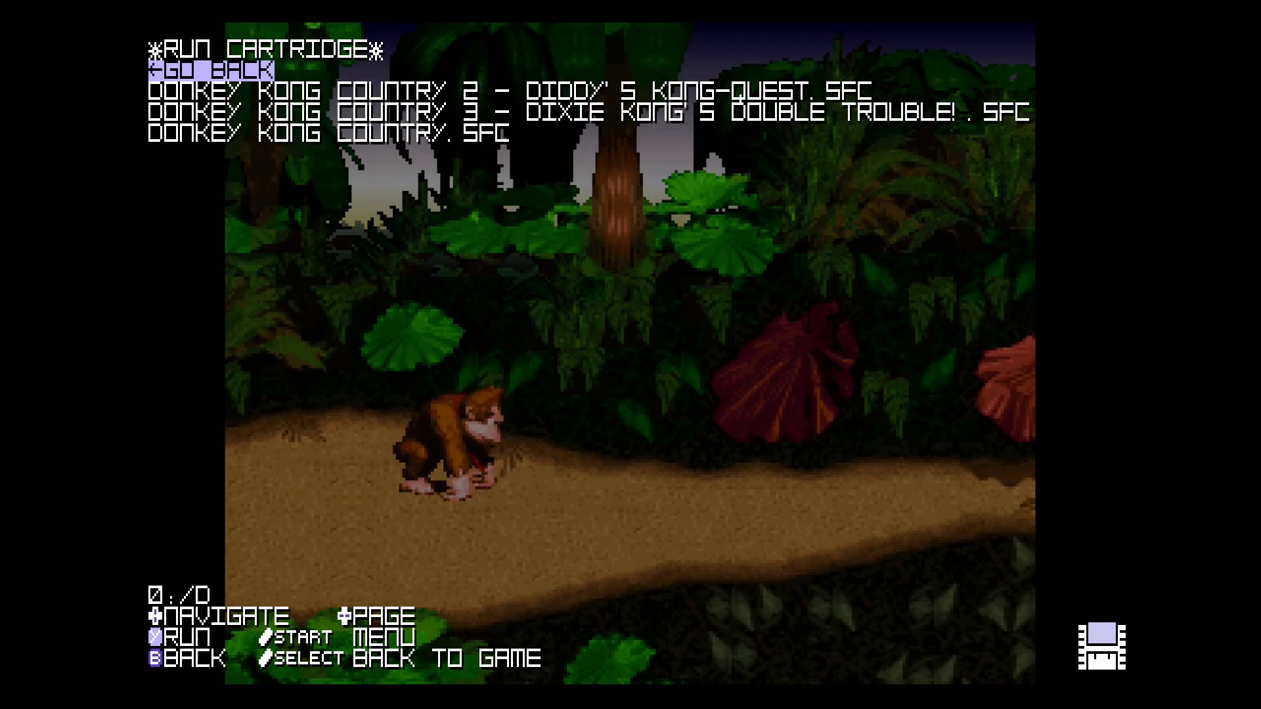
{"action": "key", "text": "b"}
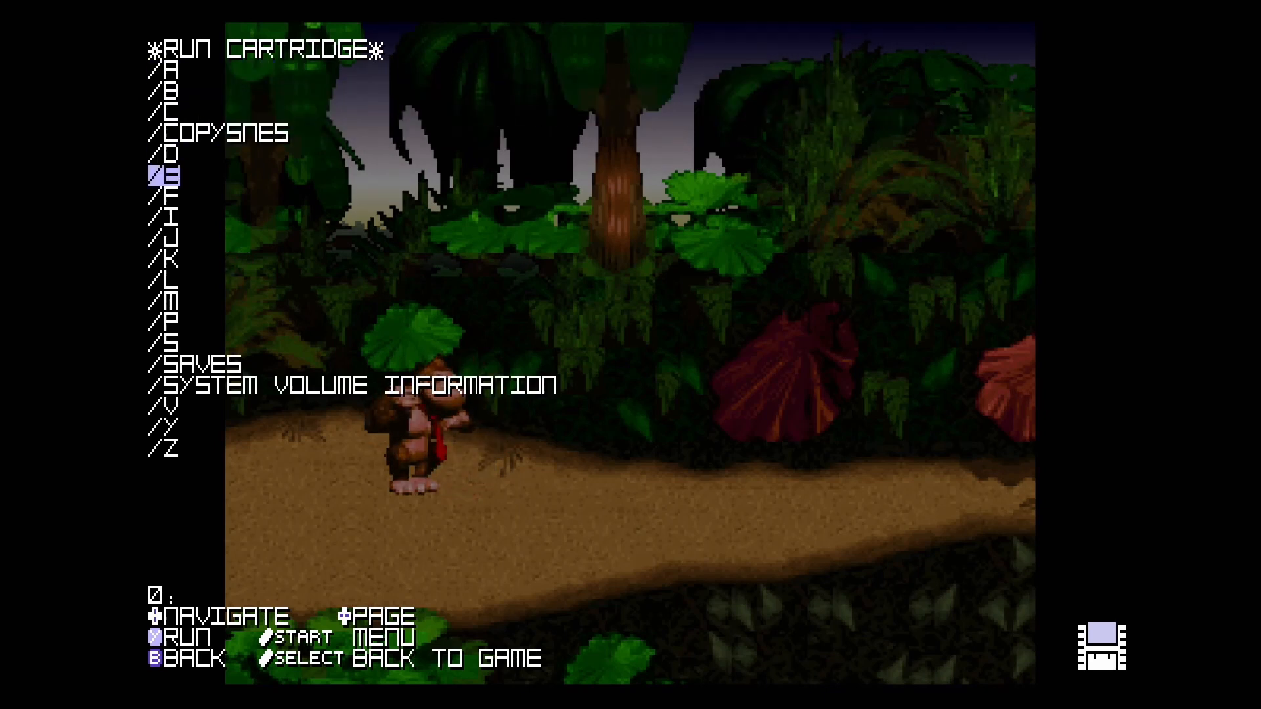
{"action": "key", "text": "down"}
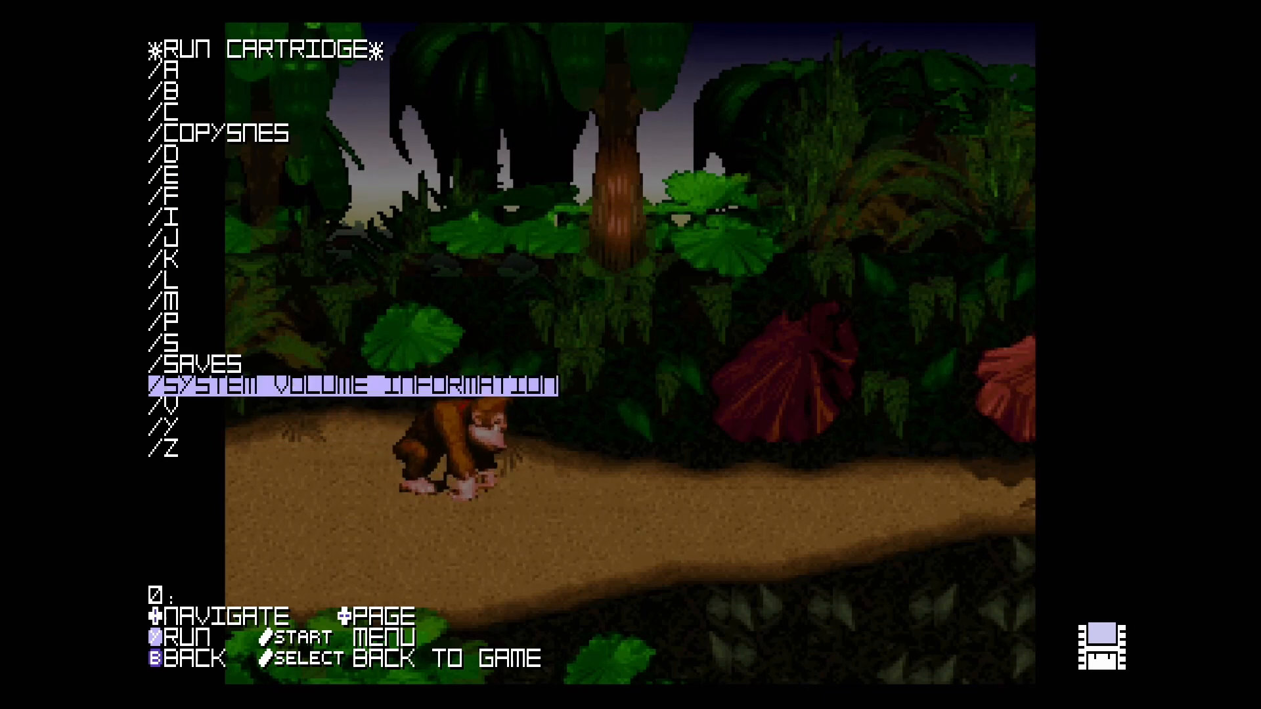
{"action": "key", "text": "up"}
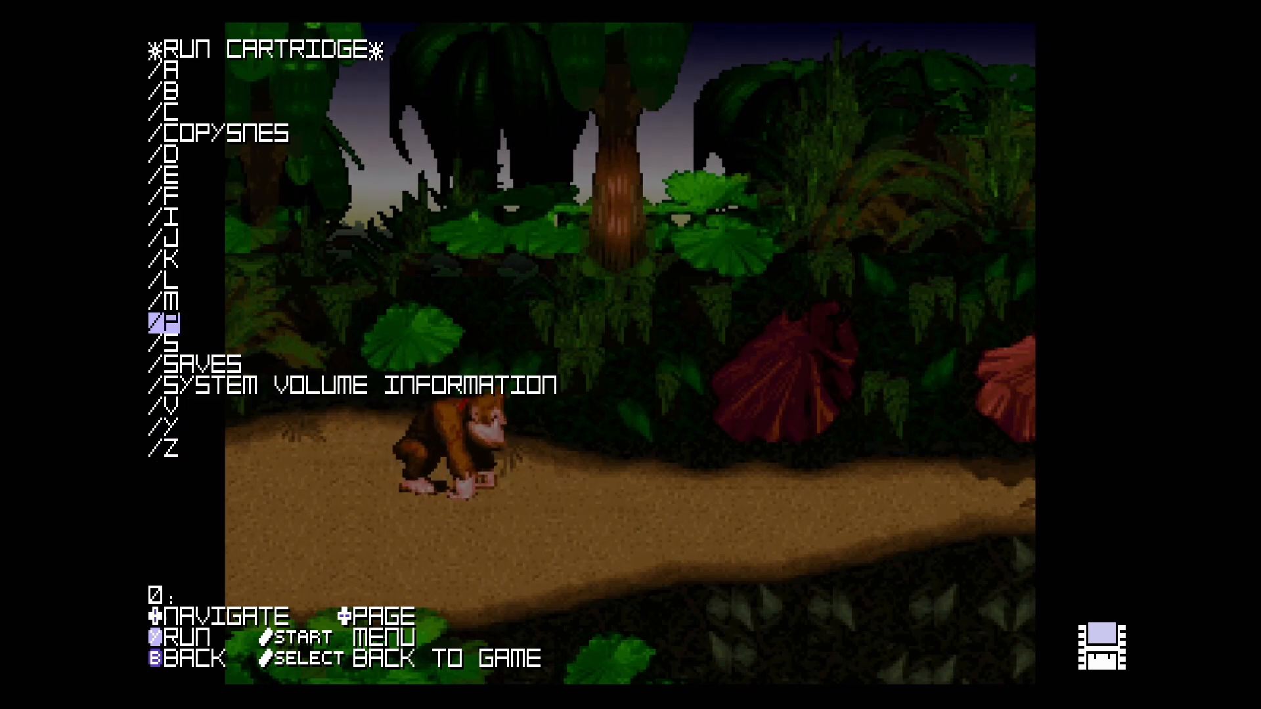